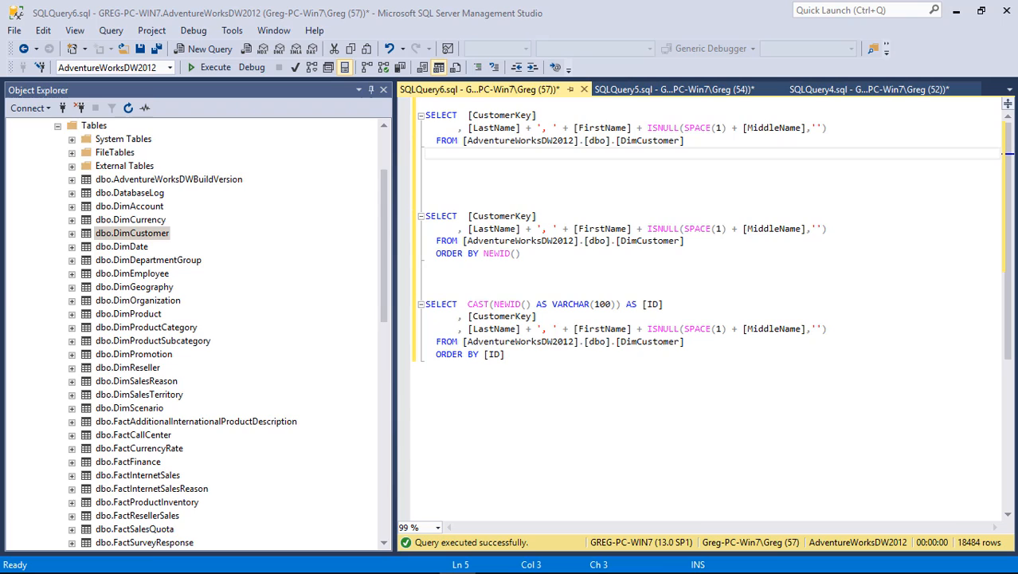
# - Place the cursor at the end of the third DimCustomer query
pyautogui.click(538, 316)
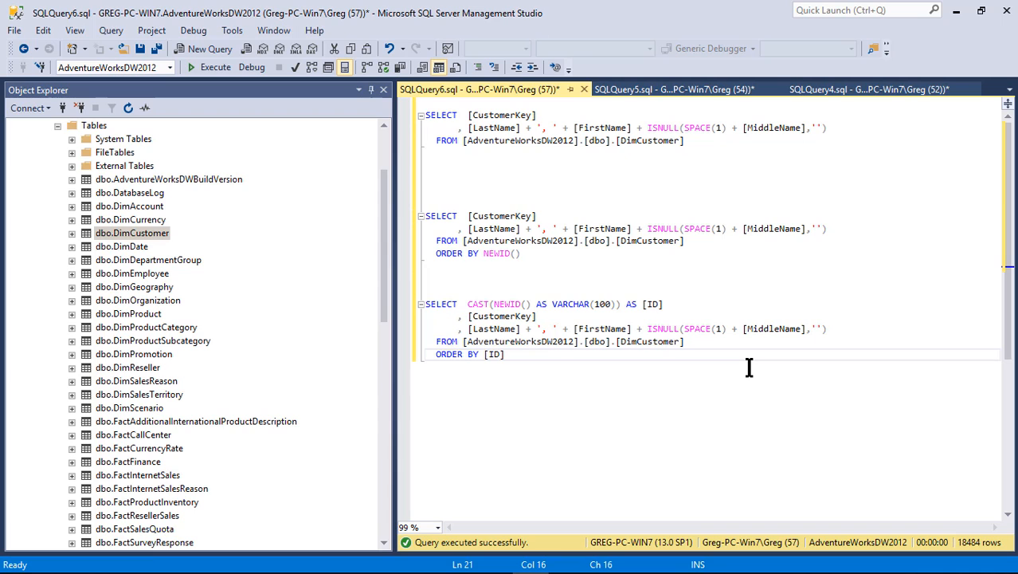
pyautogui.moveTo(536, 161)
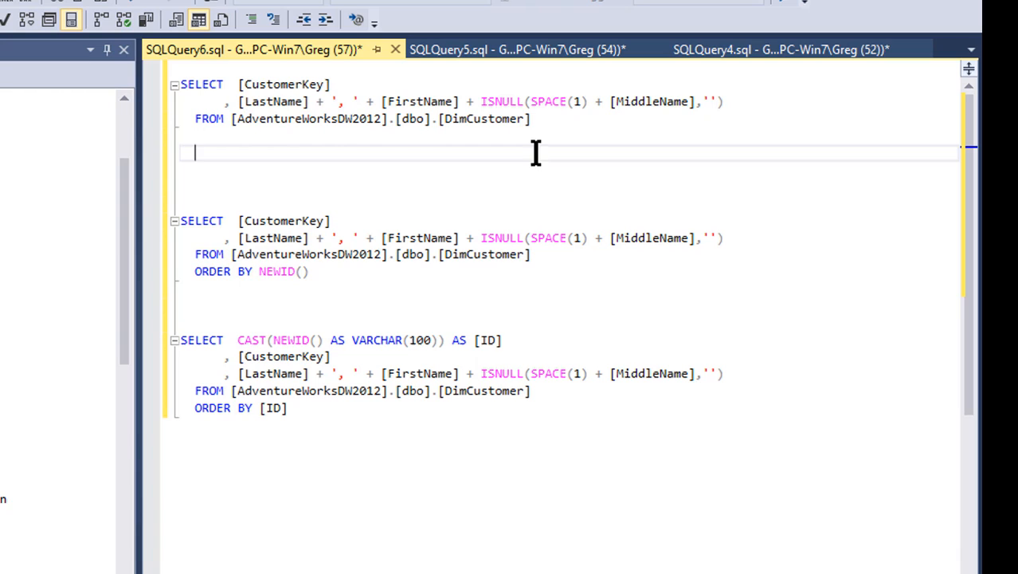
pyautogui.moveTo(566, 119)
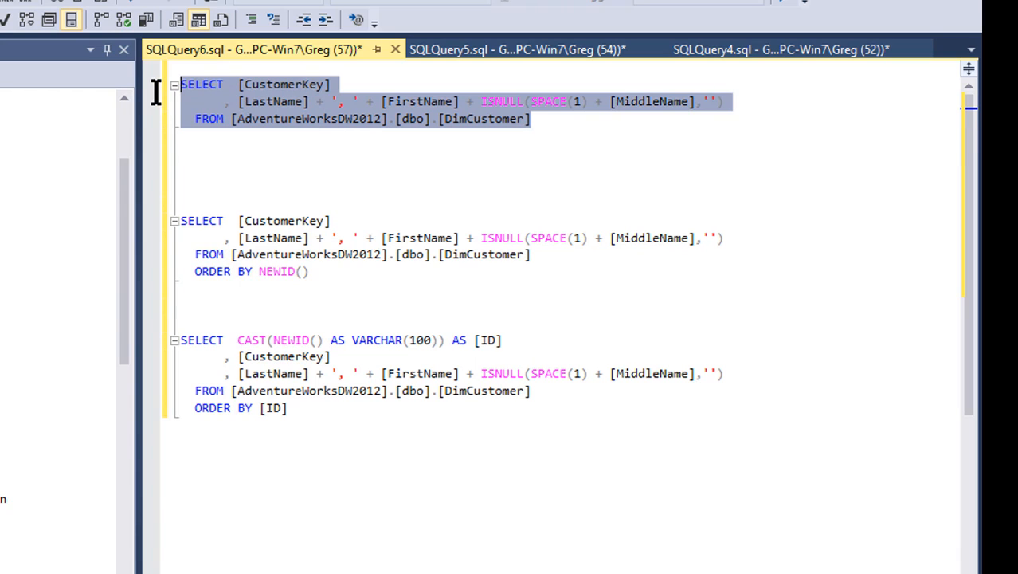
# - Run the unordered query and point out the Johnson Elizabeth, Huang Eugene L, and Yang Jon V rows
pyautogui.press('F5')
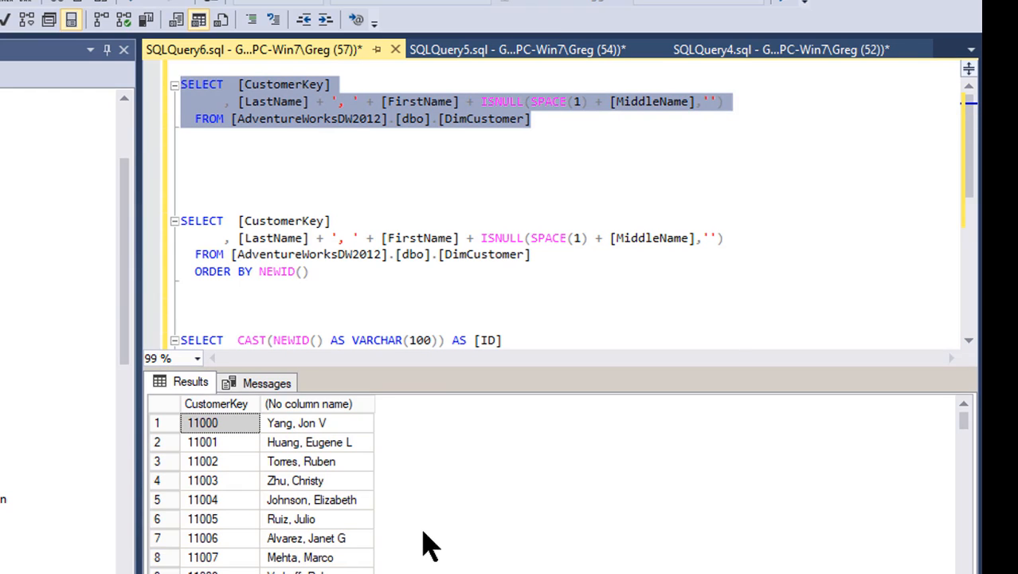
pyautogui.moveTo(413, 470)
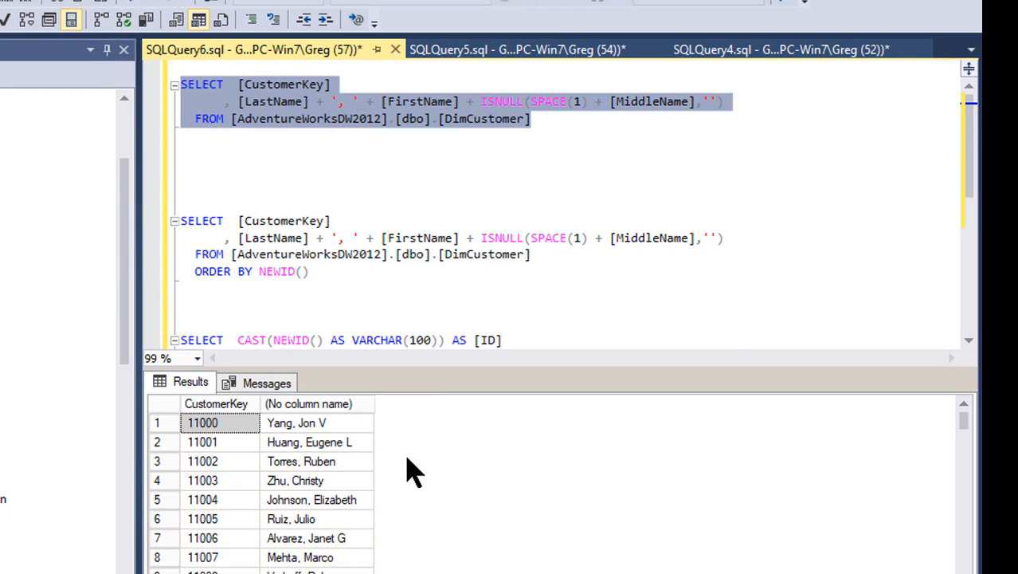
pyautogui.moveTo(306, 461)
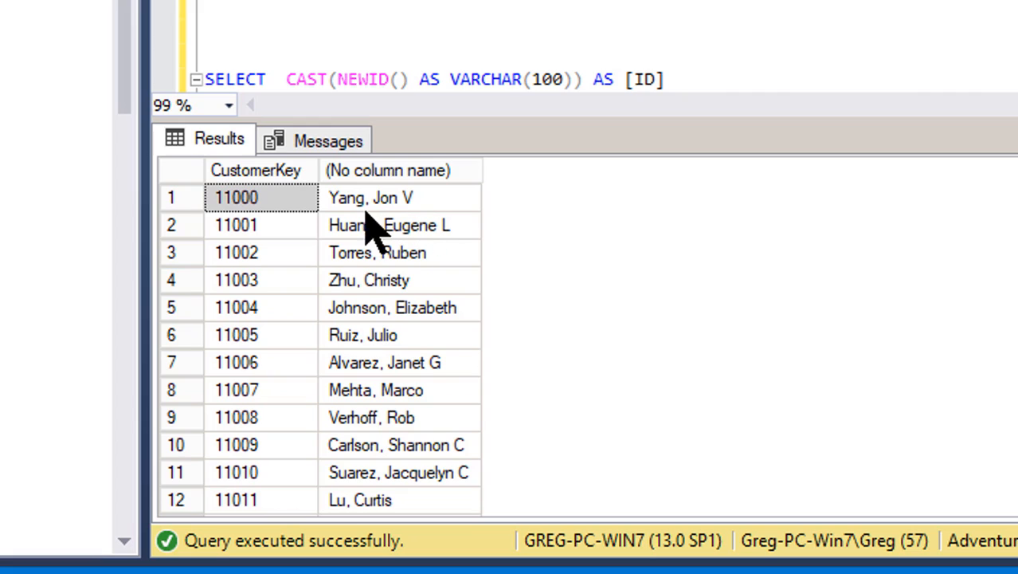
pyautogui.moveTo(385, 283)
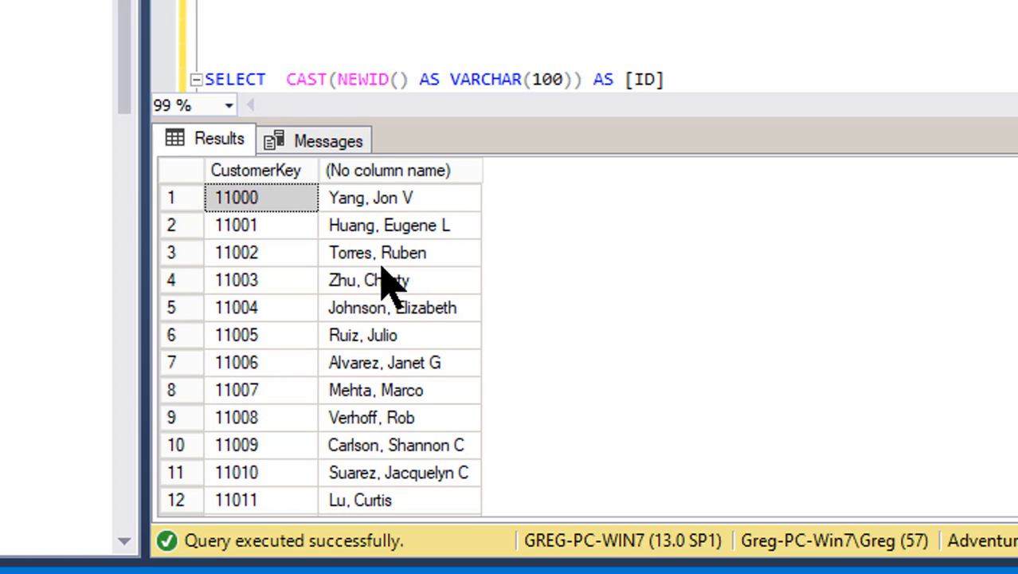
pyautogui.moveTo(386, 318)
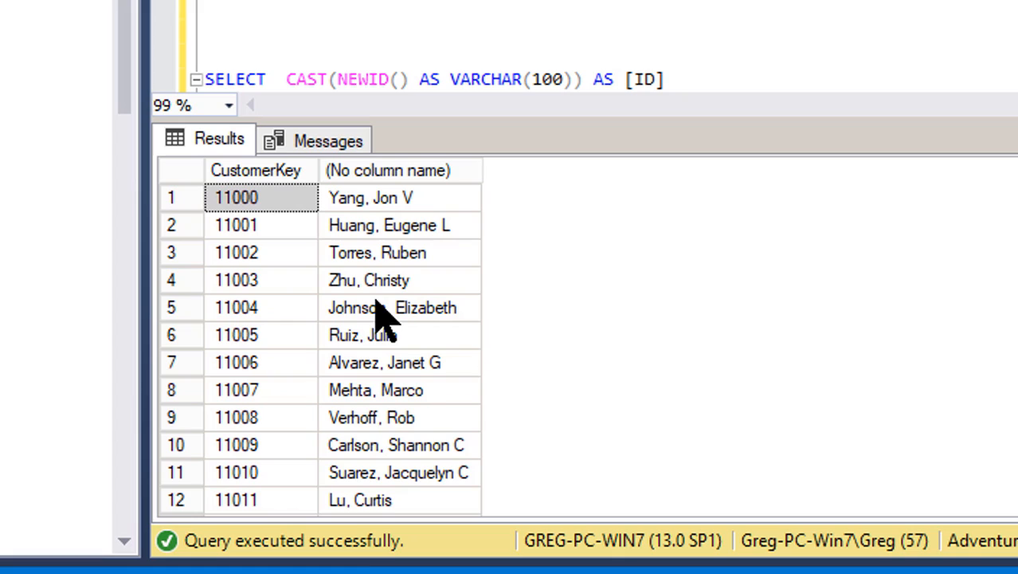
pyautogui.moveTo(437, 333)
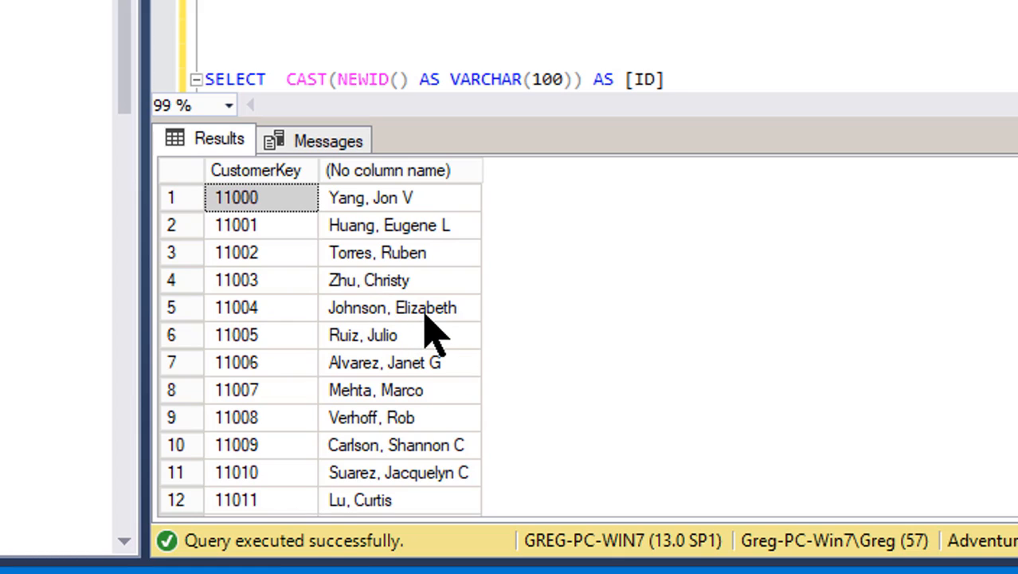
pyautogui.moveTo(387, 311)
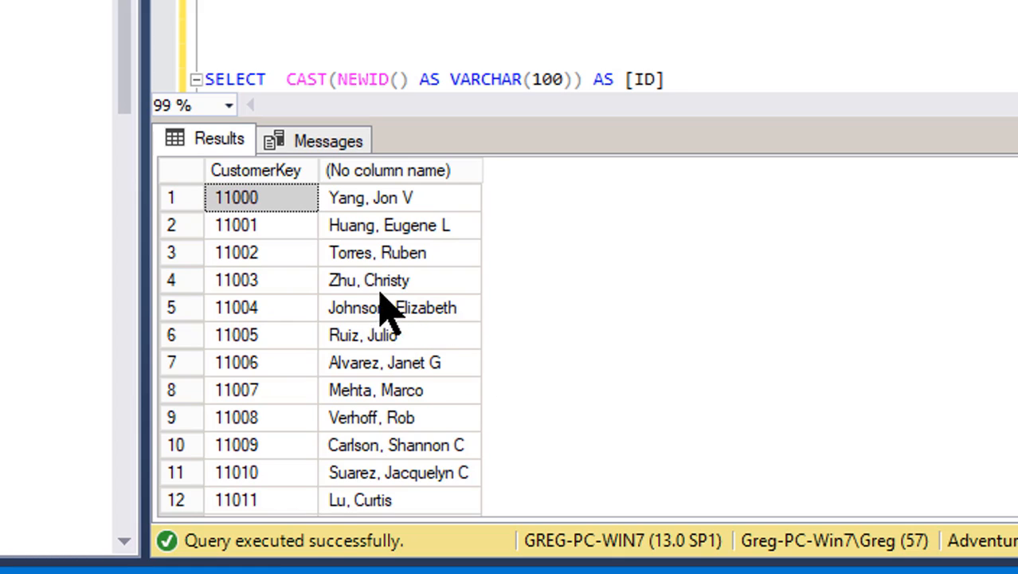
pyautogui.click(392, 307)
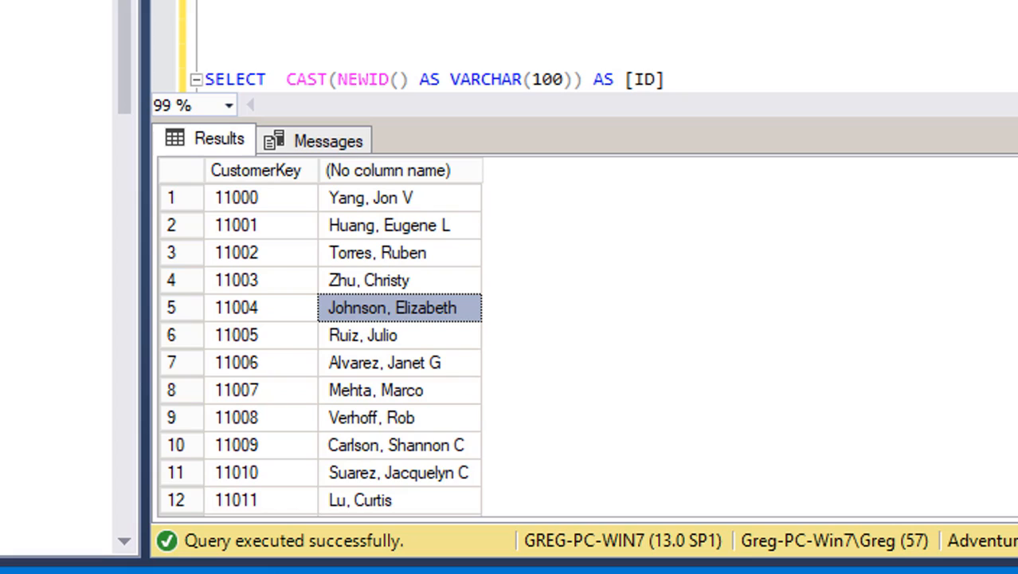
pyautogui.moveTo(255, 319)
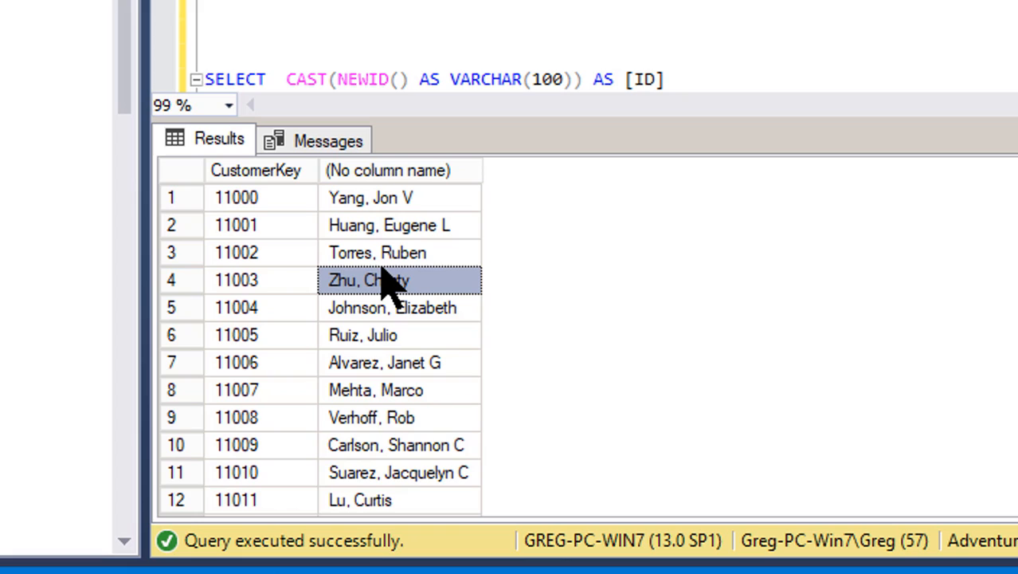
pyautogui.moveTo(359, 362)
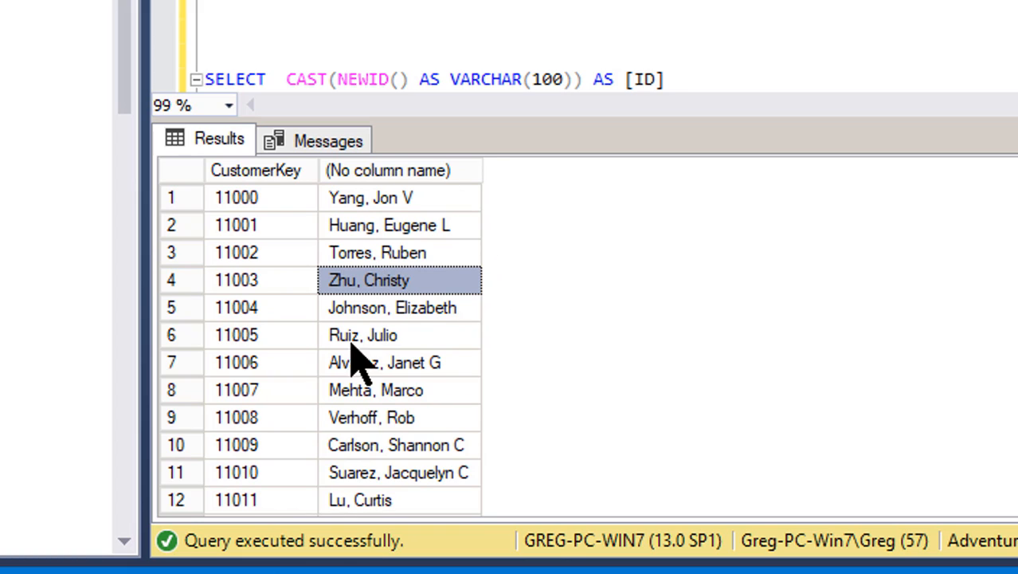
pyautogui.moveTo(398, 484)
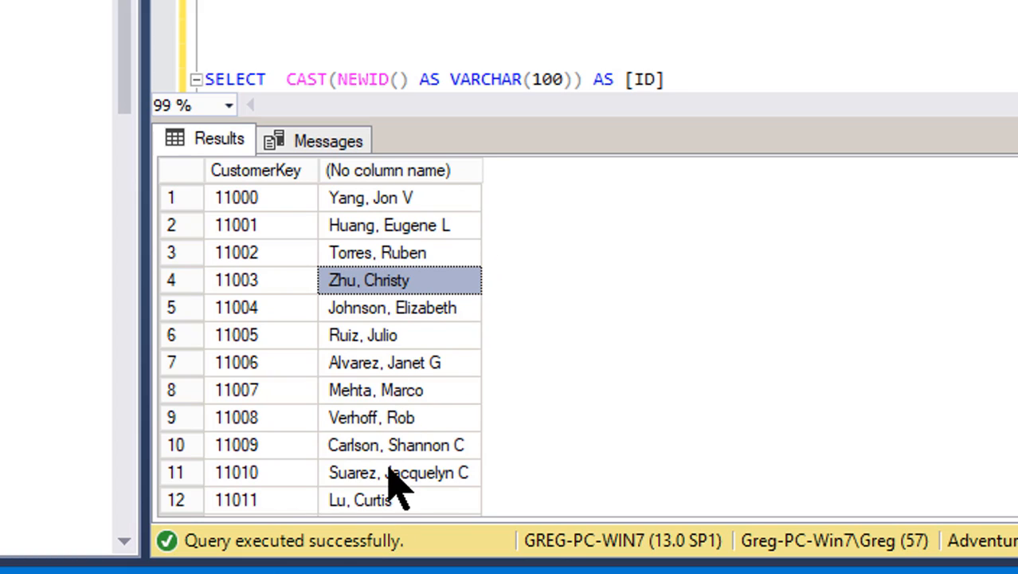
pyautogui.moveTo(434, 267)
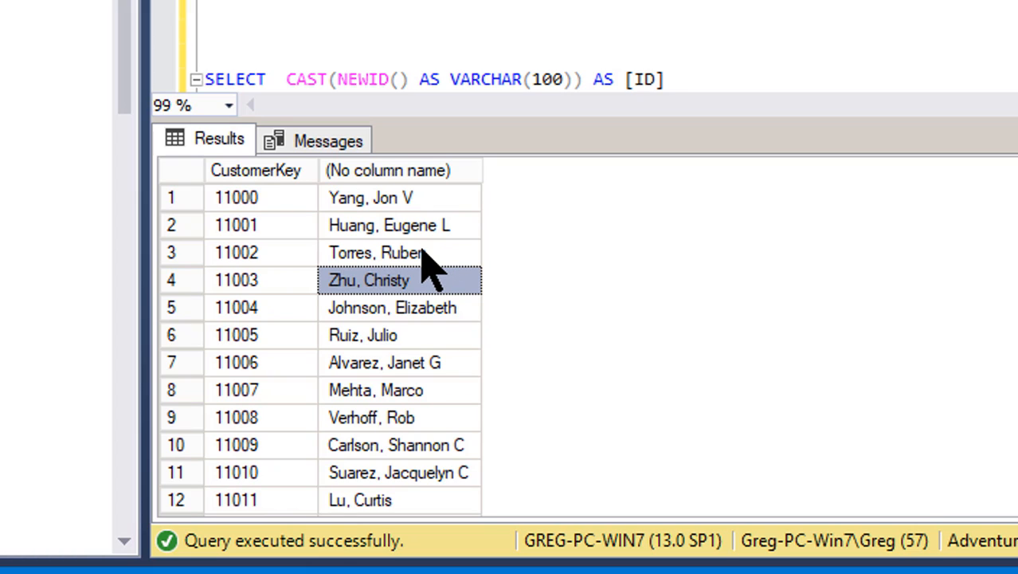
pyautogui.click(398, 445)
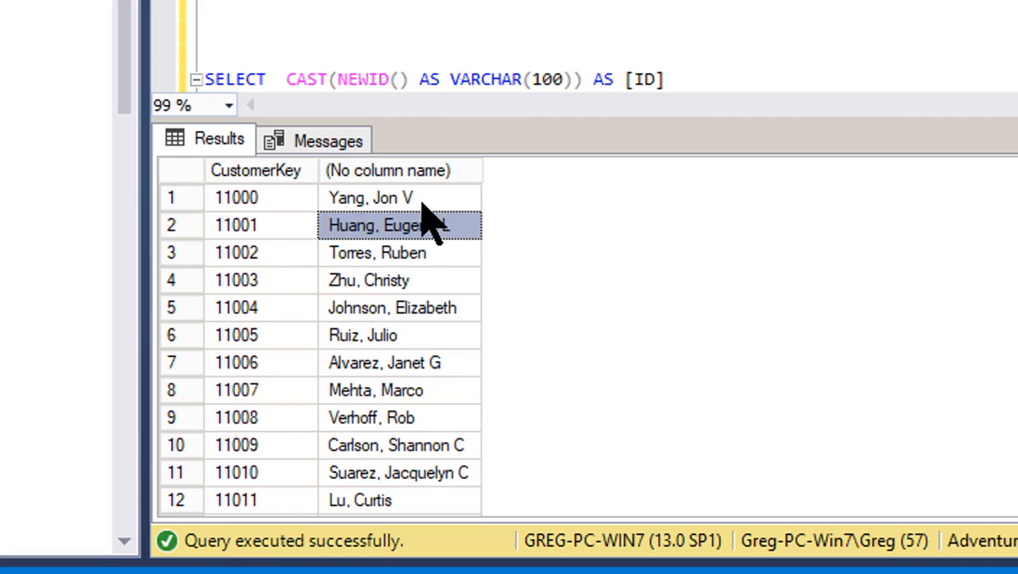
pyautogui.click(398, 197)
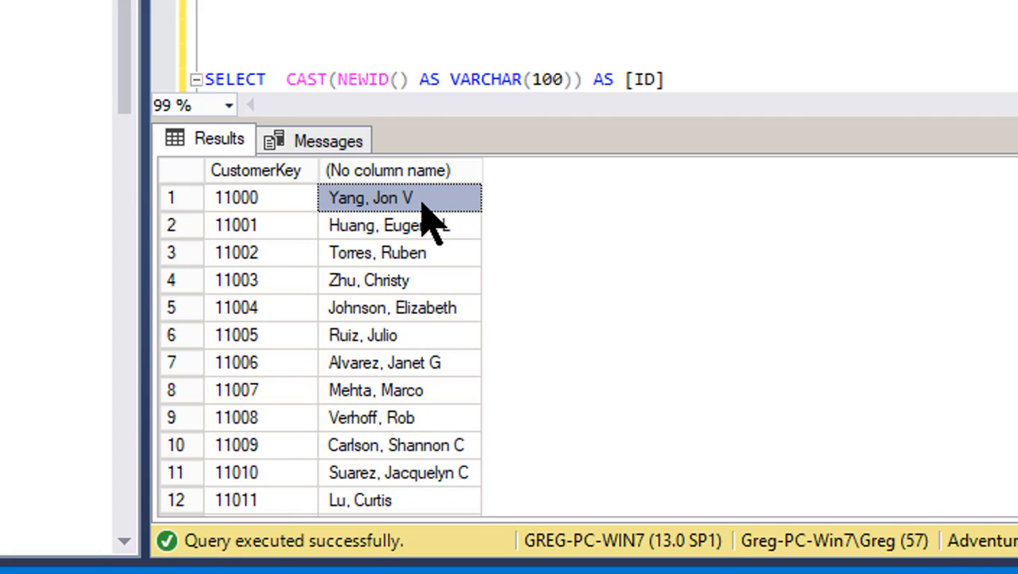
pyautogui.moveTo(422, 434)
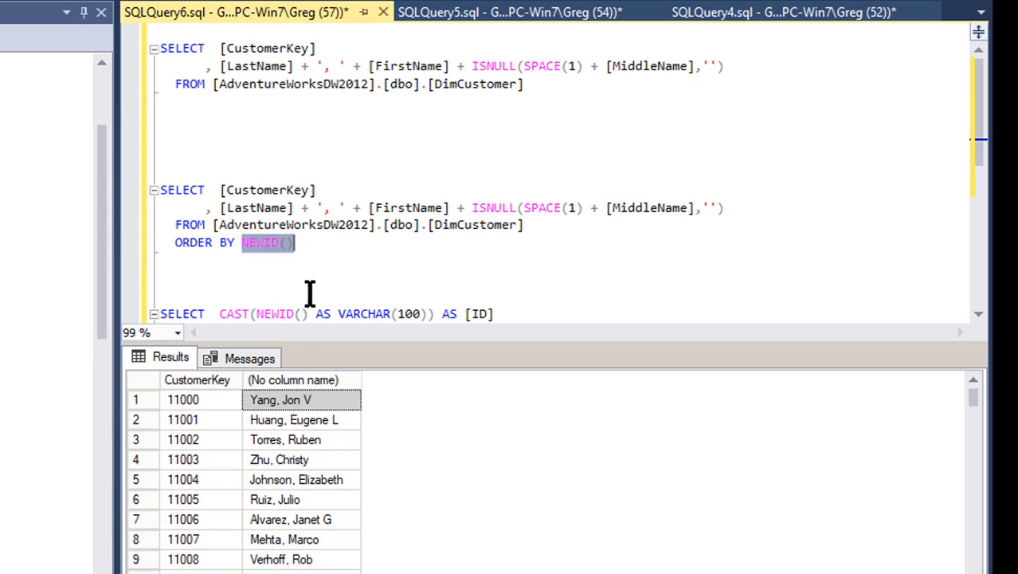
pyautogui.moveTo(294, 271)
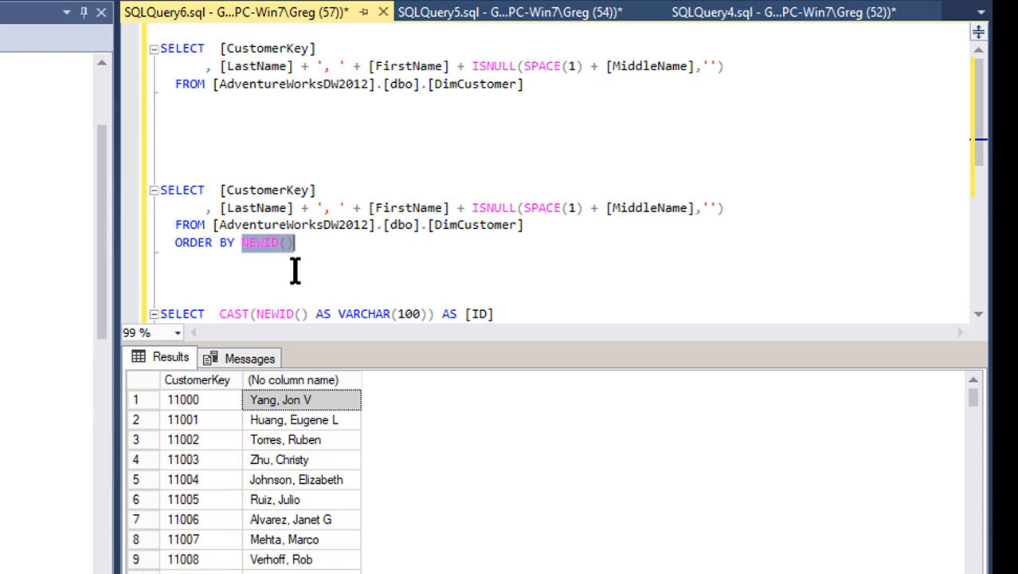
pyautogui.moveTo(251, 251)
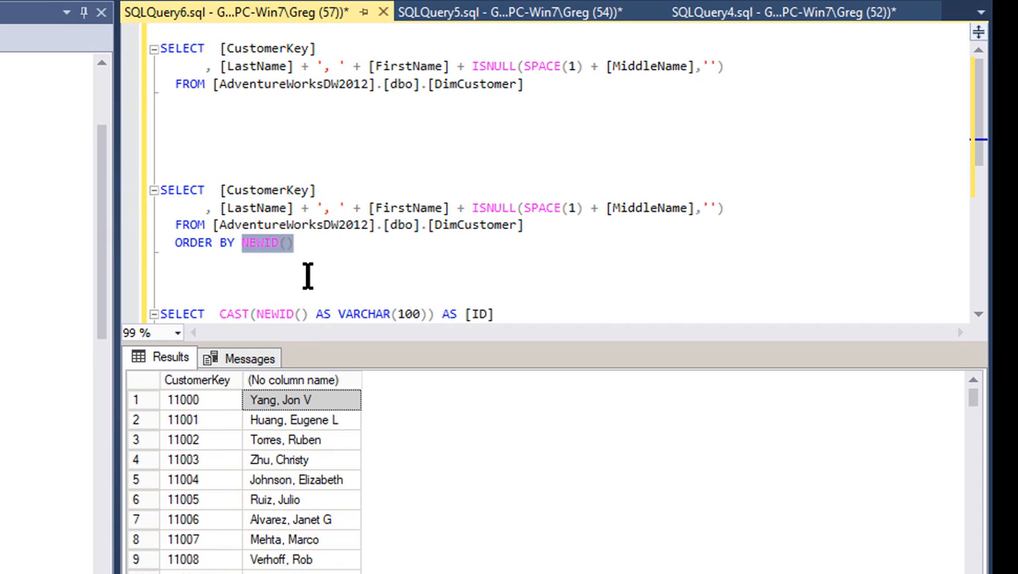
pyautogui.click(319, 261)
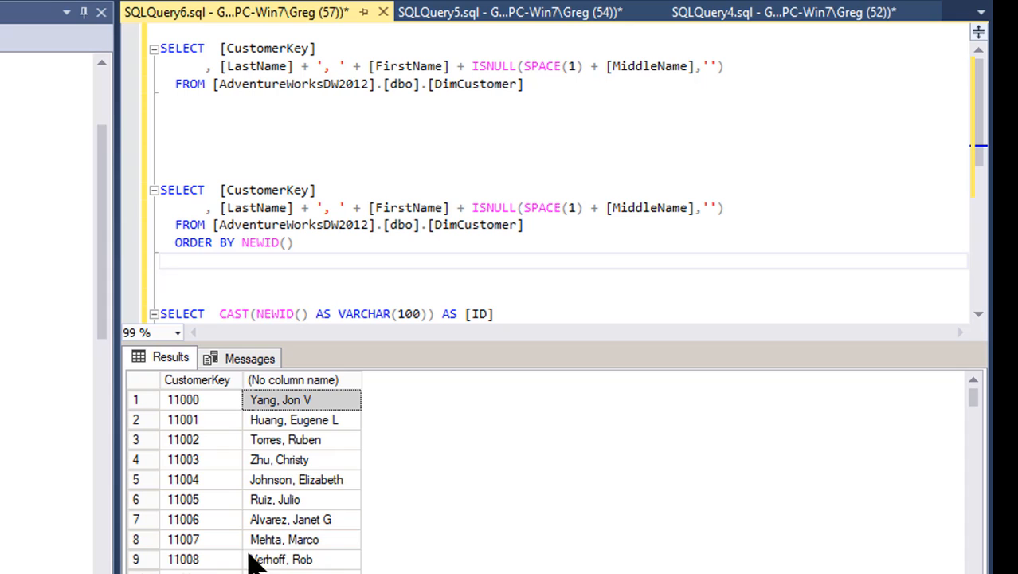
pyautogui.moveTo(286, 449)
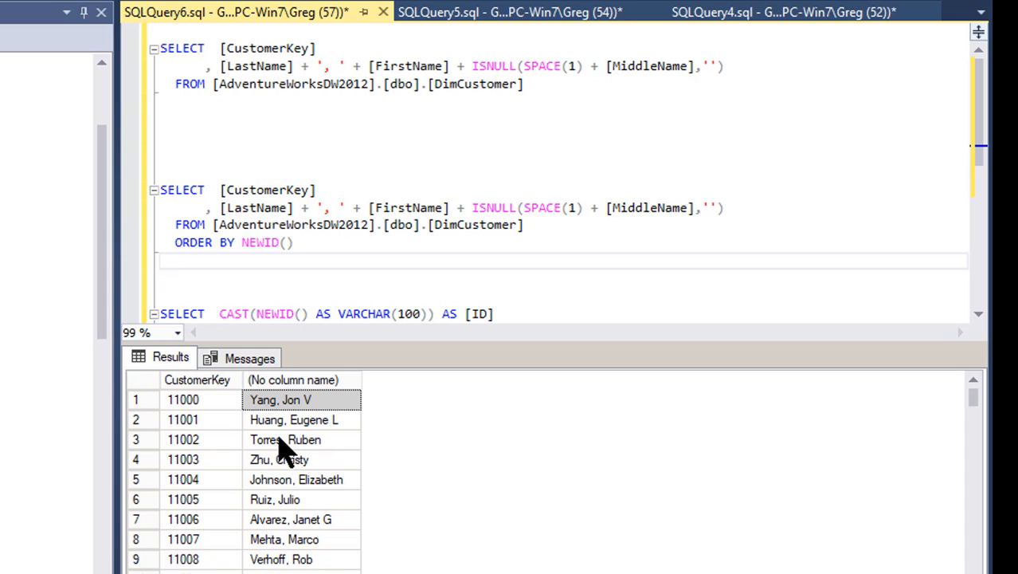
pyautogui.moveTo(284, 450)
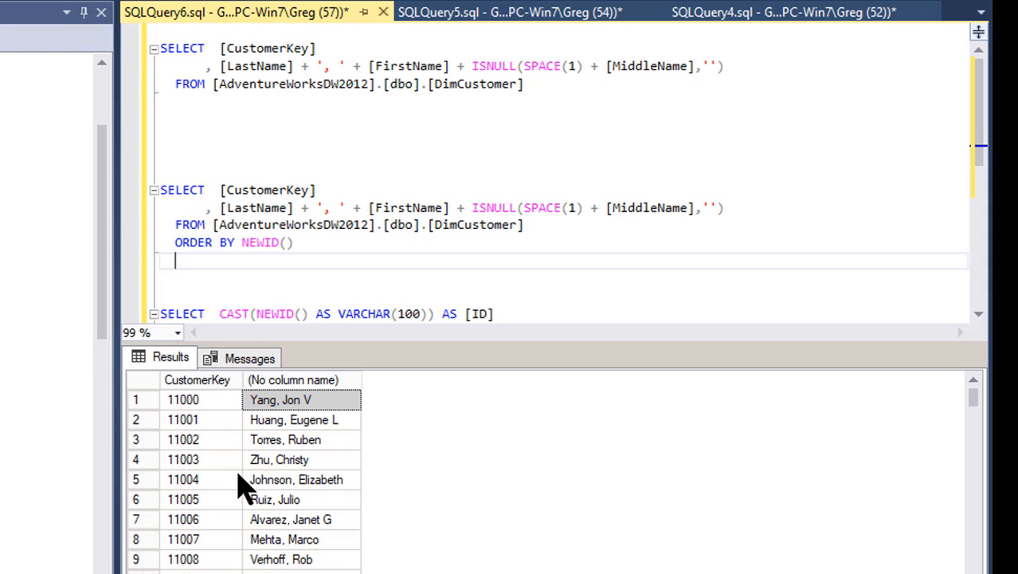
pyautogui.moveTo(299, 458)
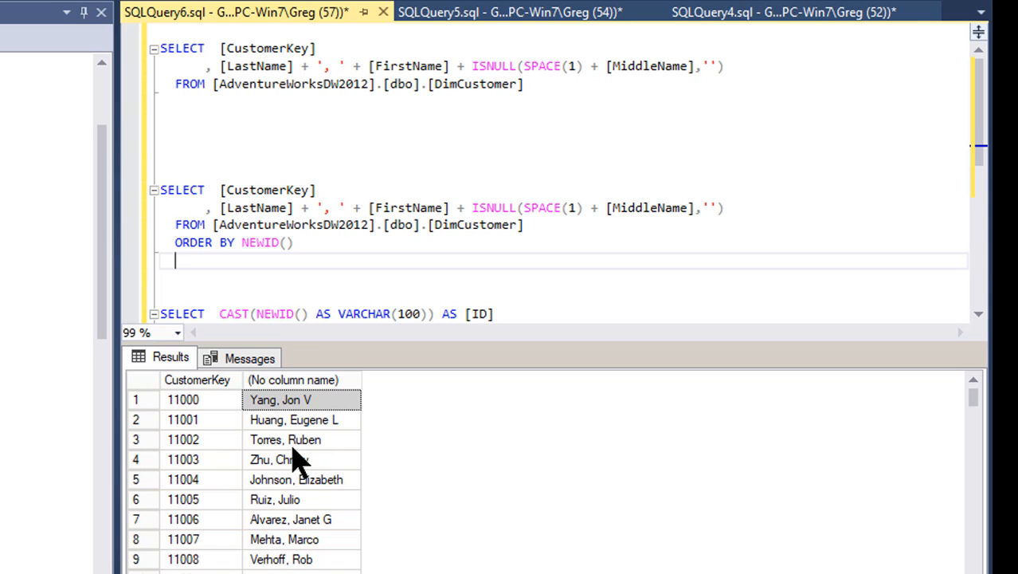
pyautogui.moveTo(396, 516)
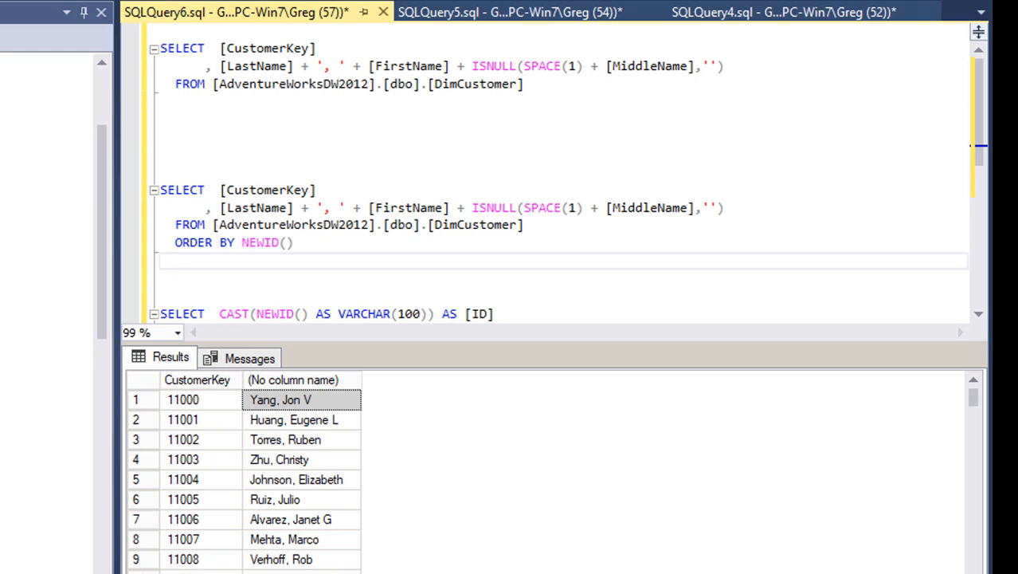
pyautogui.moveTo(328, 342)
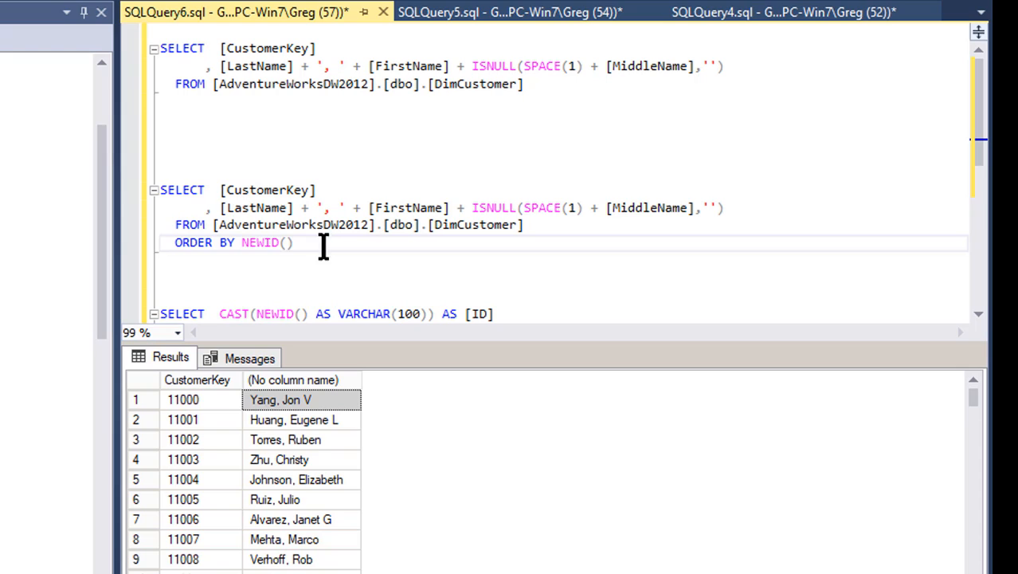
pyautogui.click(296, 242)
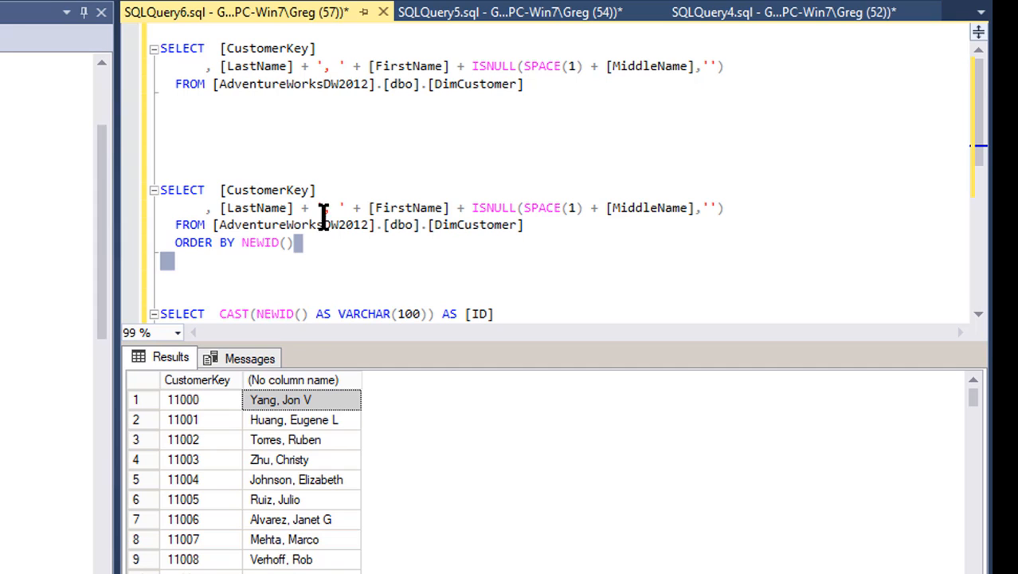
pyautogui.moveTo(333, 247)
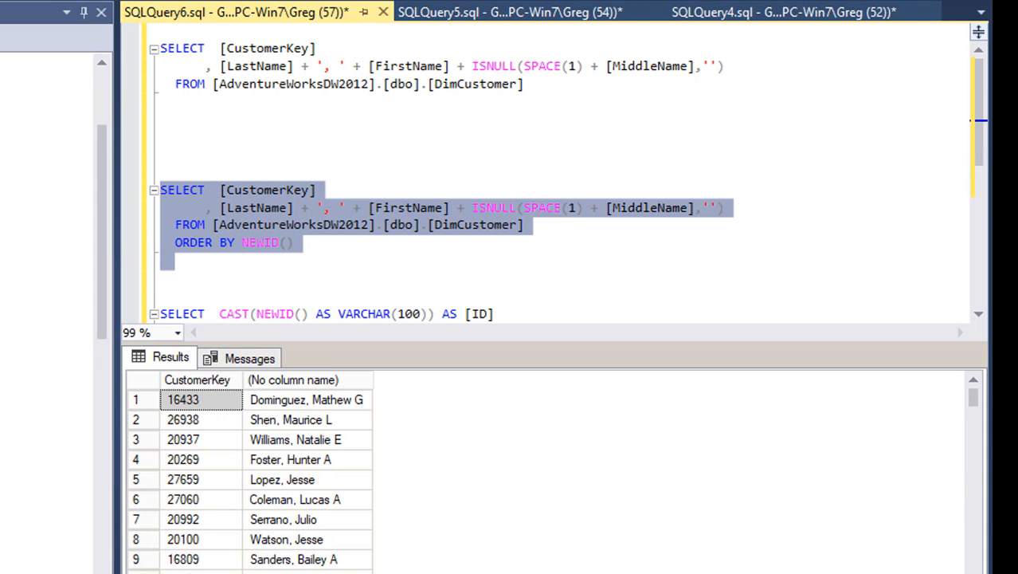
pyautogui.moveTo(245, 454)
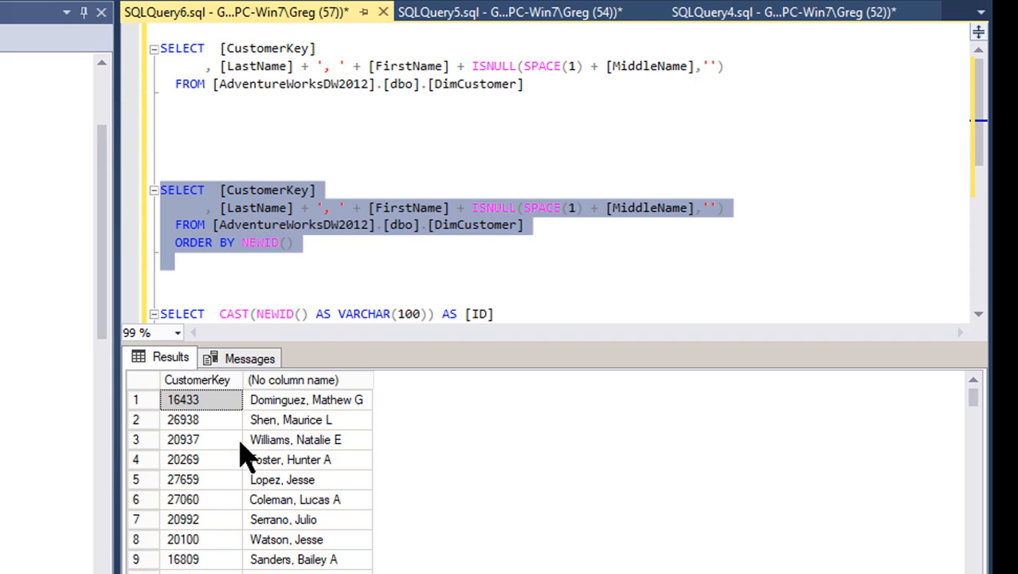
pyautogui.moveTo(210, 432)
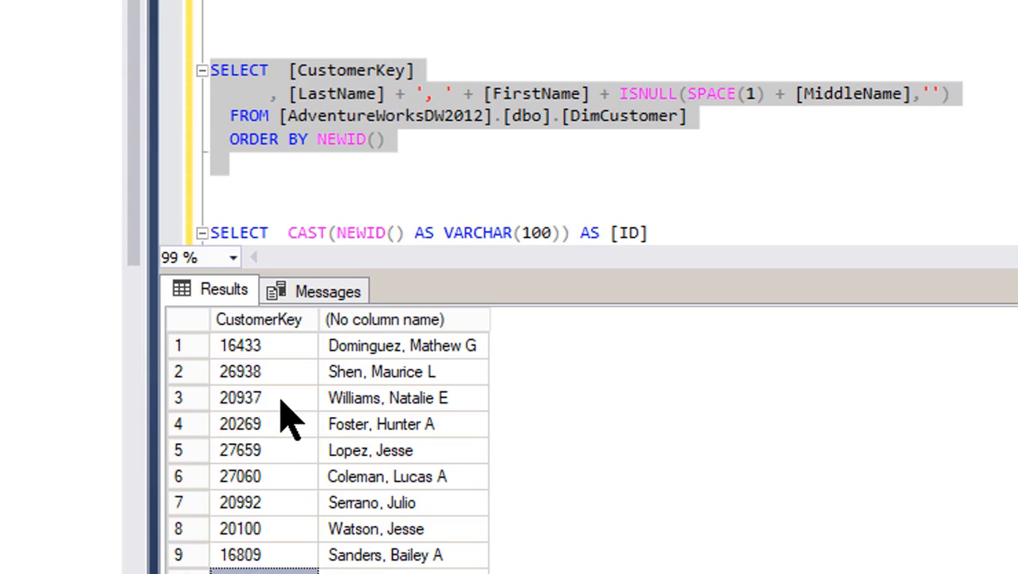
# - Point out shuffled customer key 20937 and other rows, then rerun the NEWID query twice
pyautogui.click(264, 397)
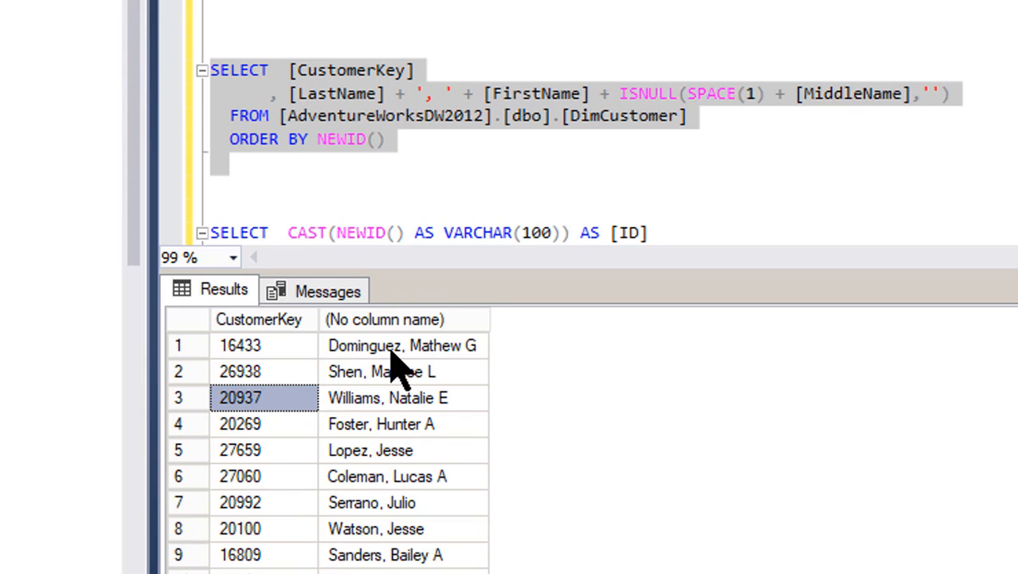
pyautogui.click(403, 345)
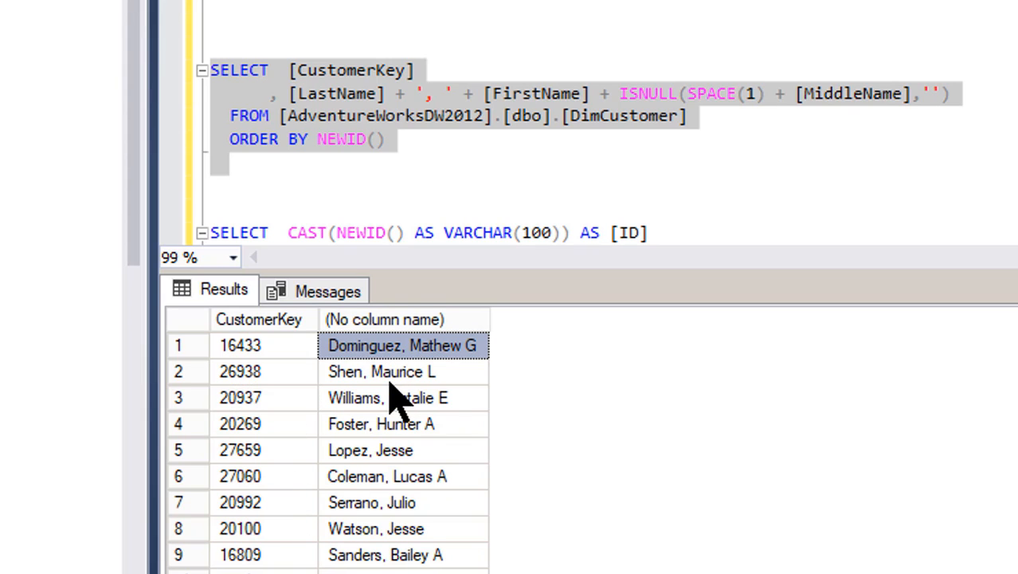
pyautogui.click(402, 423)
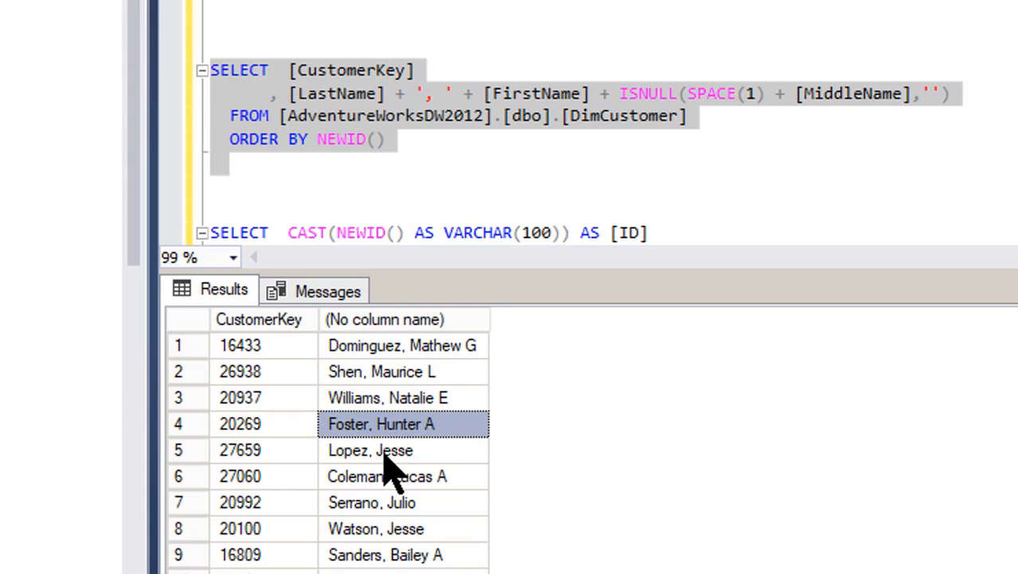
pyautogui.click(371, 450)
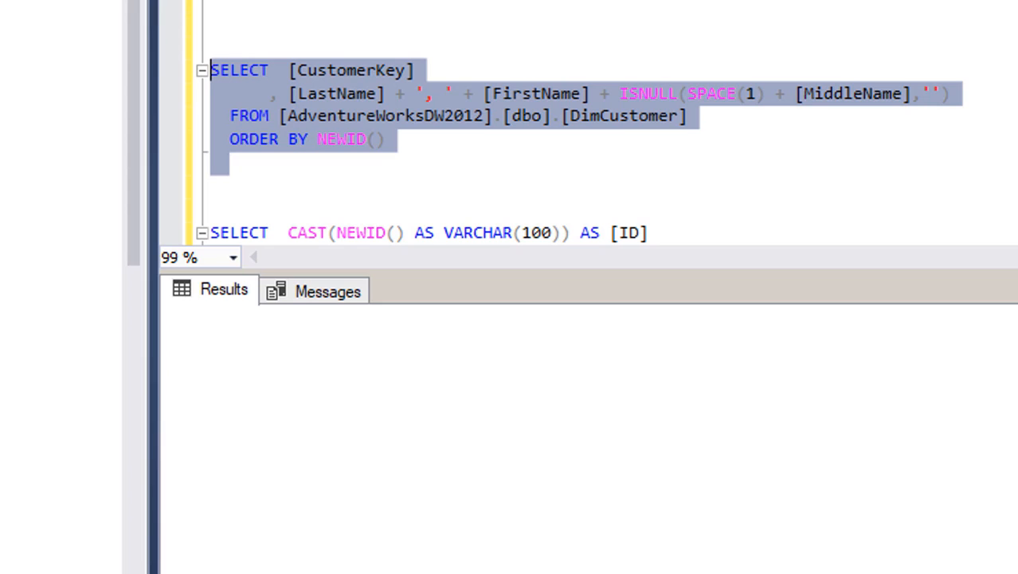
pyautogui.press('F5')
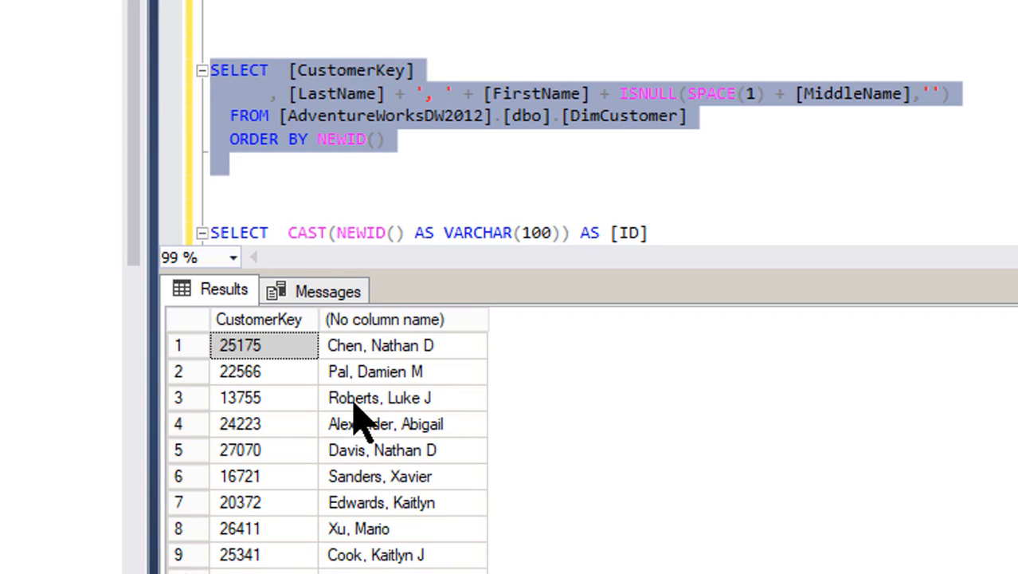
pyautogui.moveTo(60, 76)
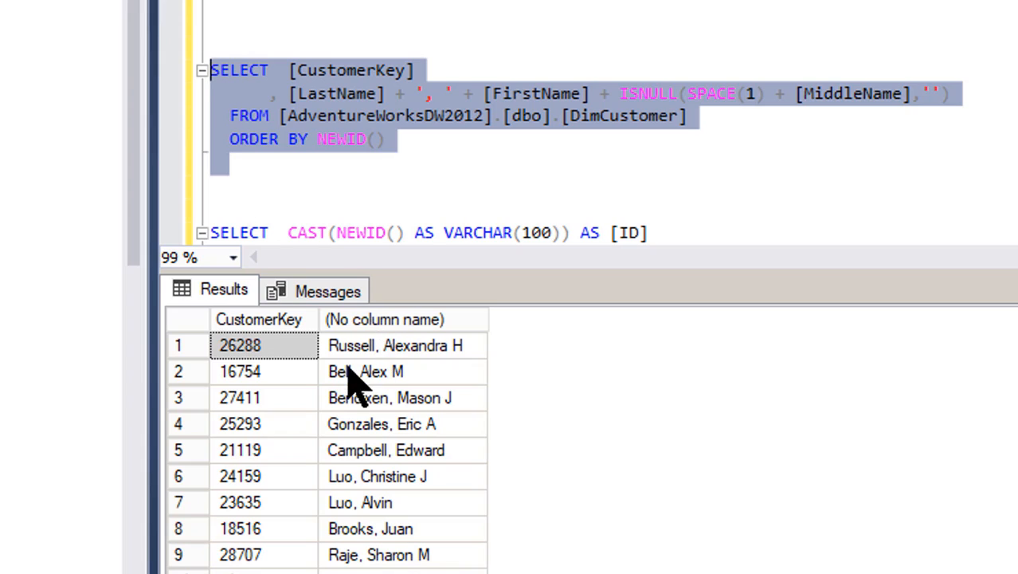
pyautogui.moveTo(360, 461)
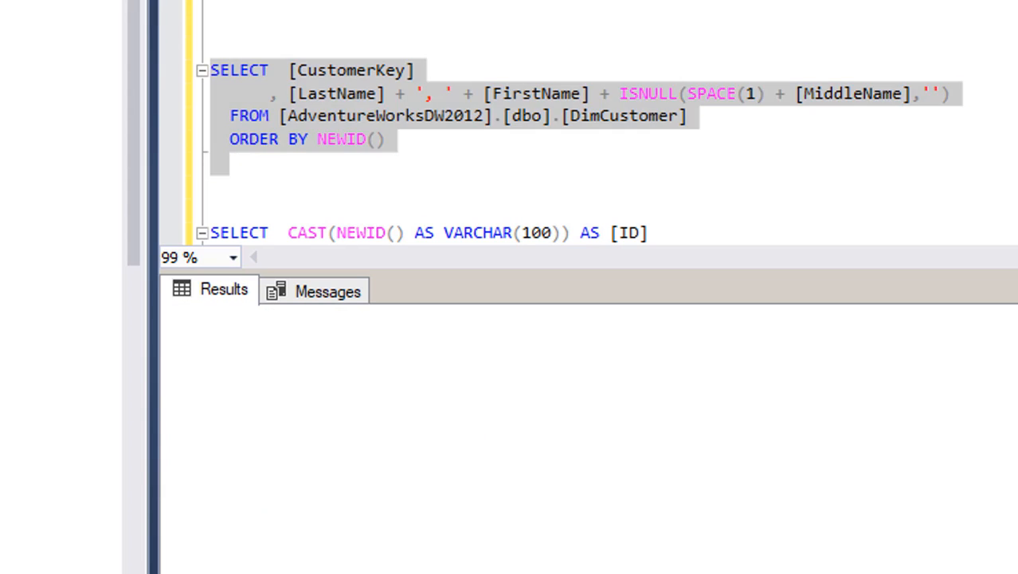
pyautogui.press('F5')
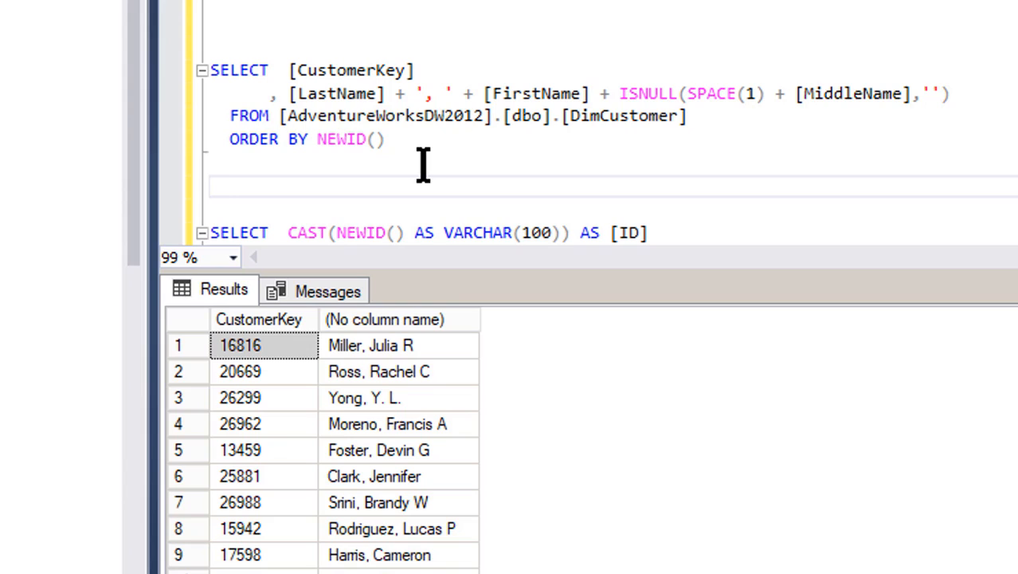
pyautogui.moveTo(430, 486)
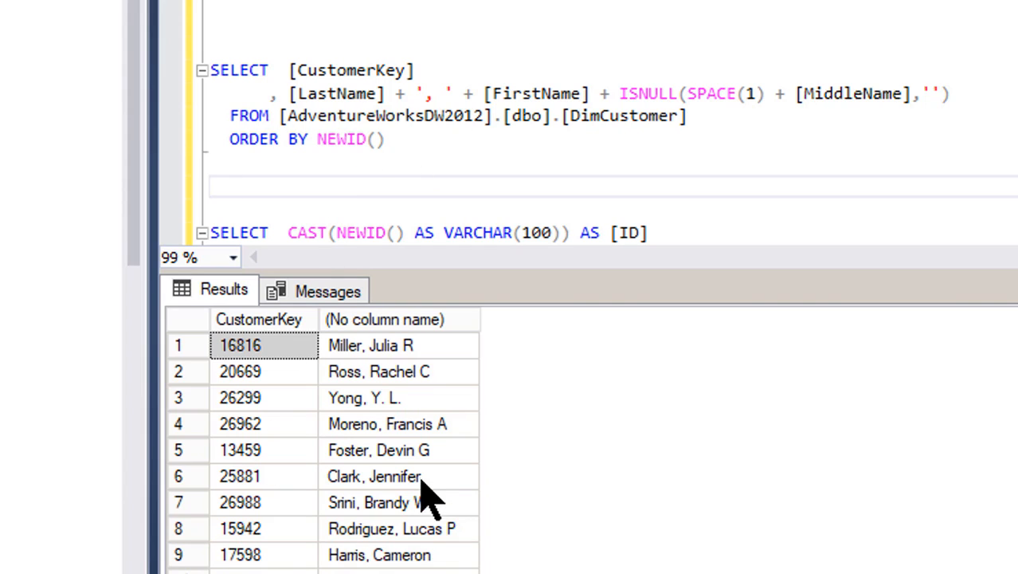
pyautogui.moveTo(506, 351)
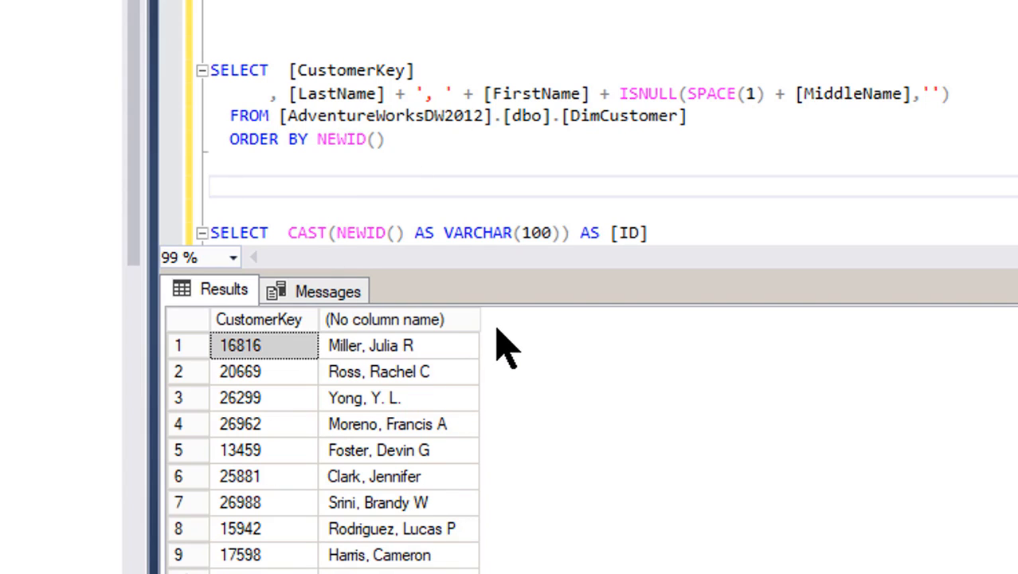
pyautogui.moveTo(407, 450)
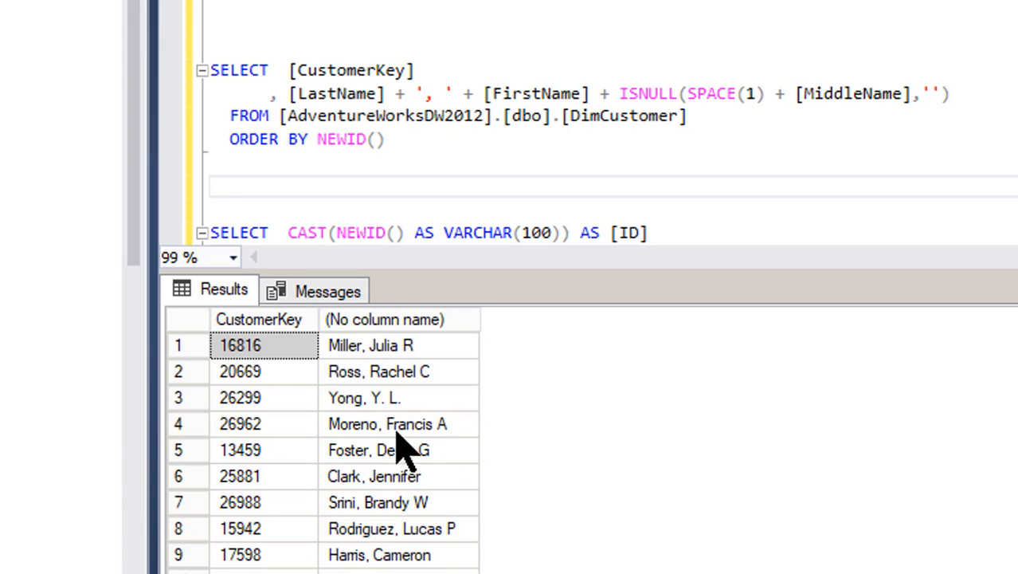
pyautogui.click(229, 185)
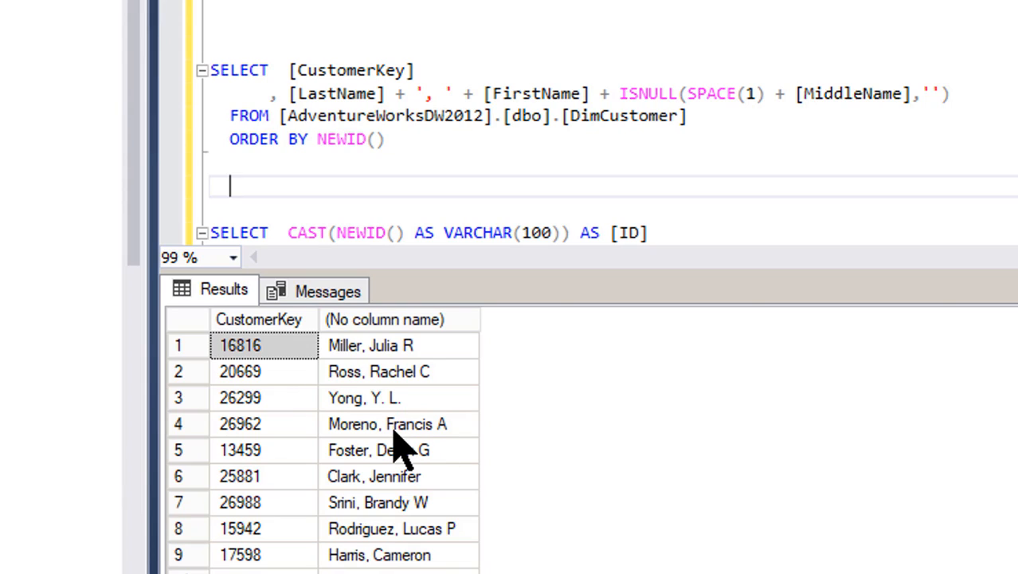
pyautogui.moveTo(402, 362)
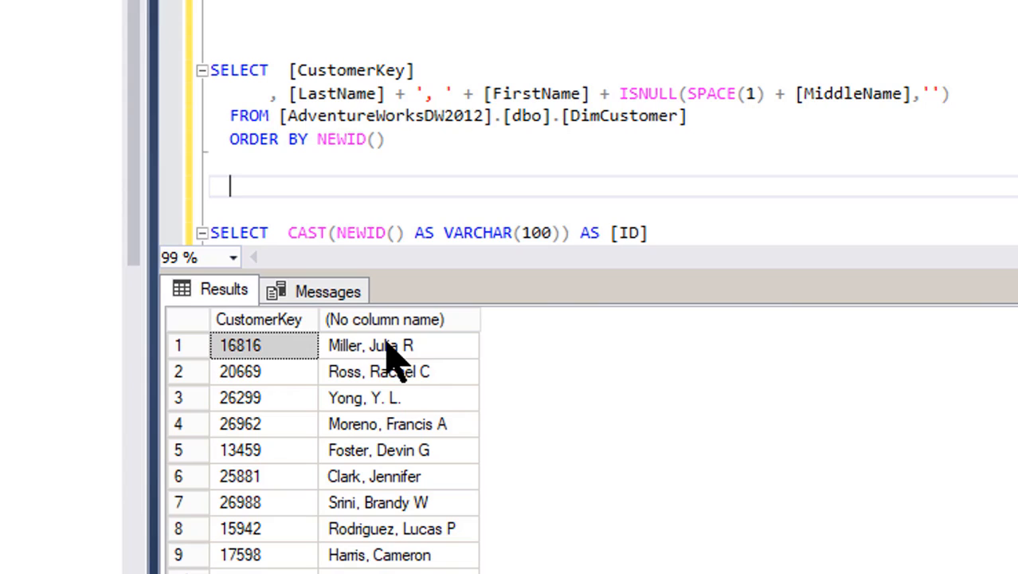
pyautogui.moveTo(396, 363)
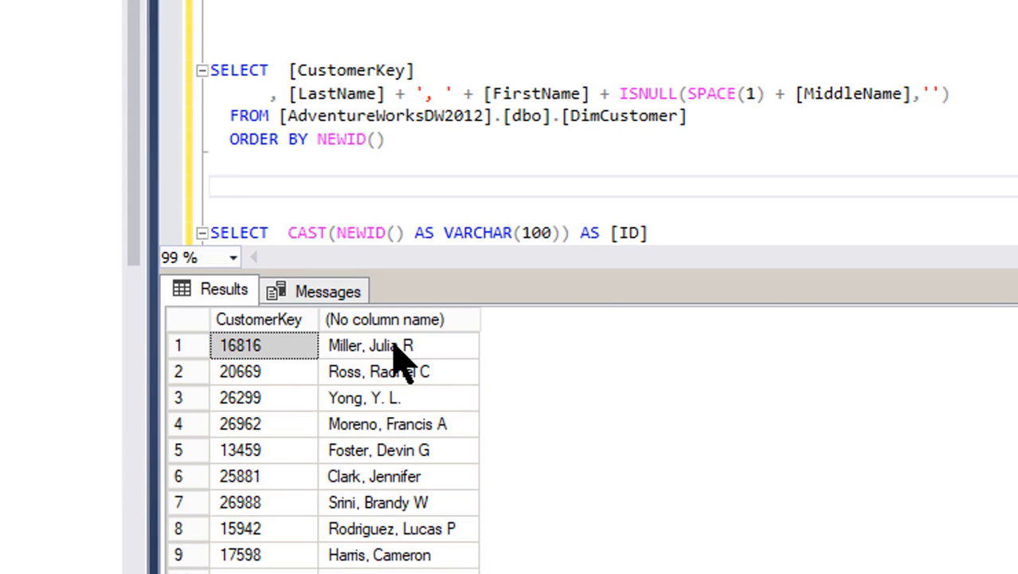
pyautogui.click(379, 371)
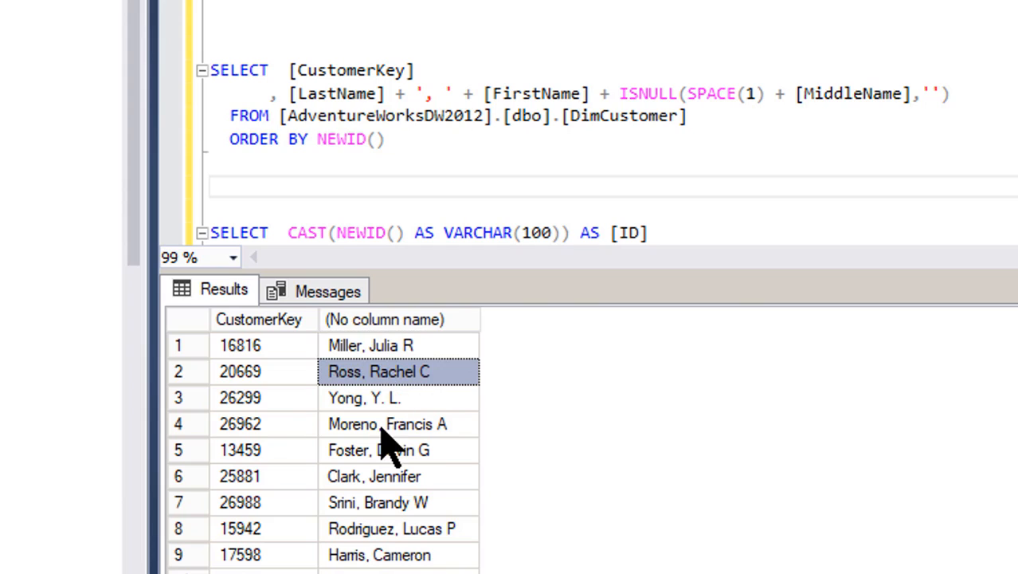
pyautogui.click(387, 423)
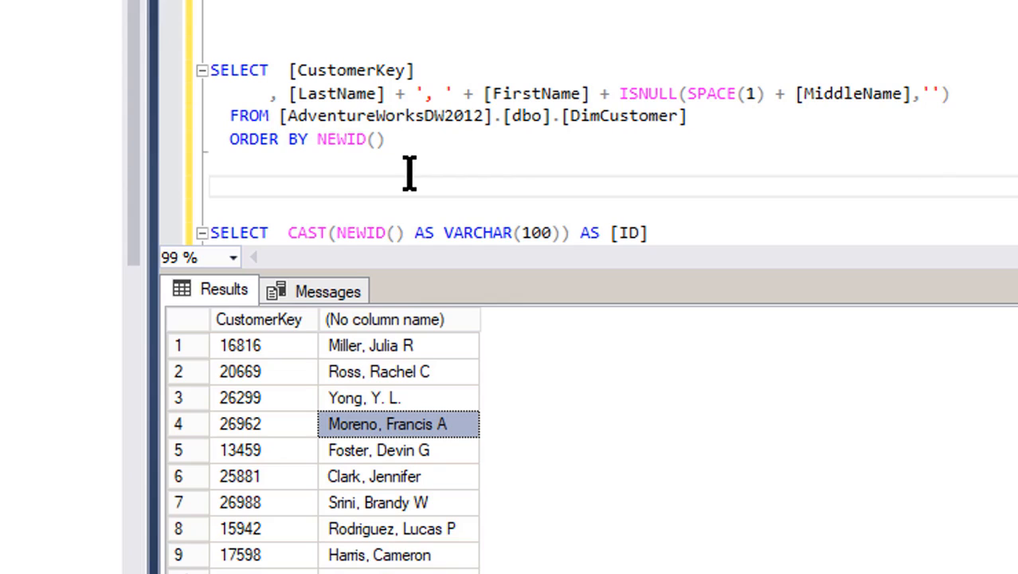
pyautogui.moveTo(494, 231)
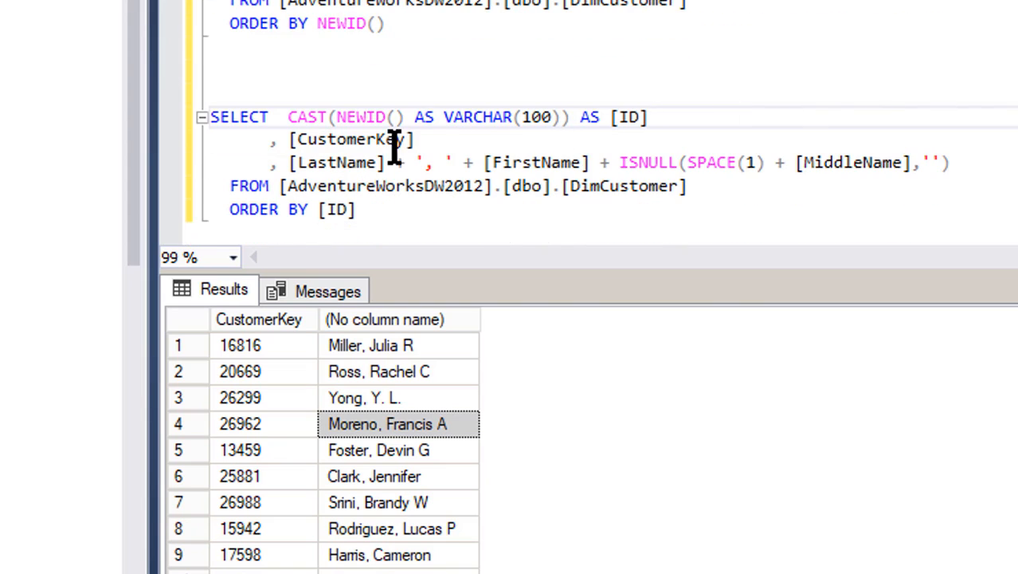
pyautogui.moveTo(370, 118)
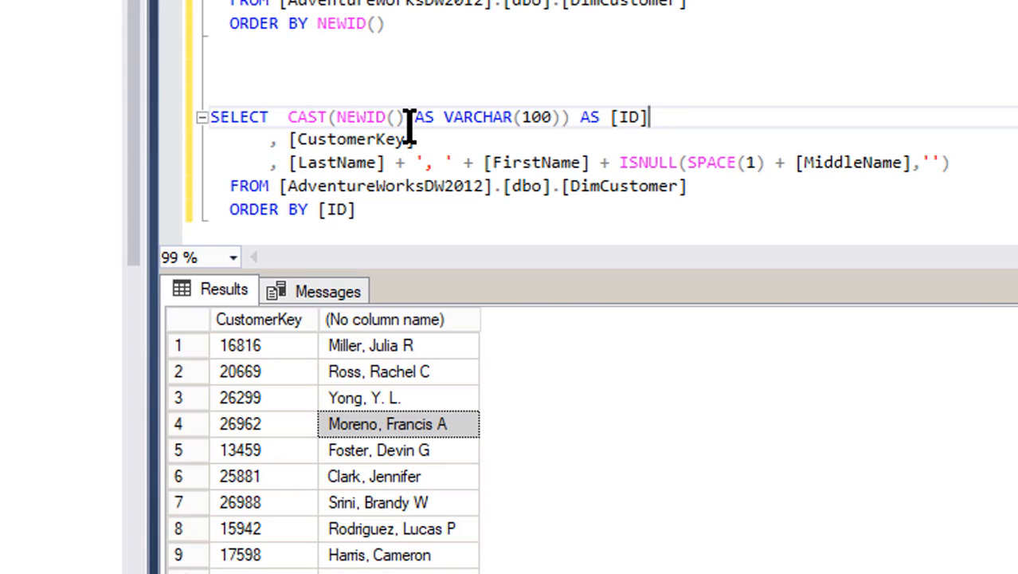
pyautogui.moveTo(411, 215)
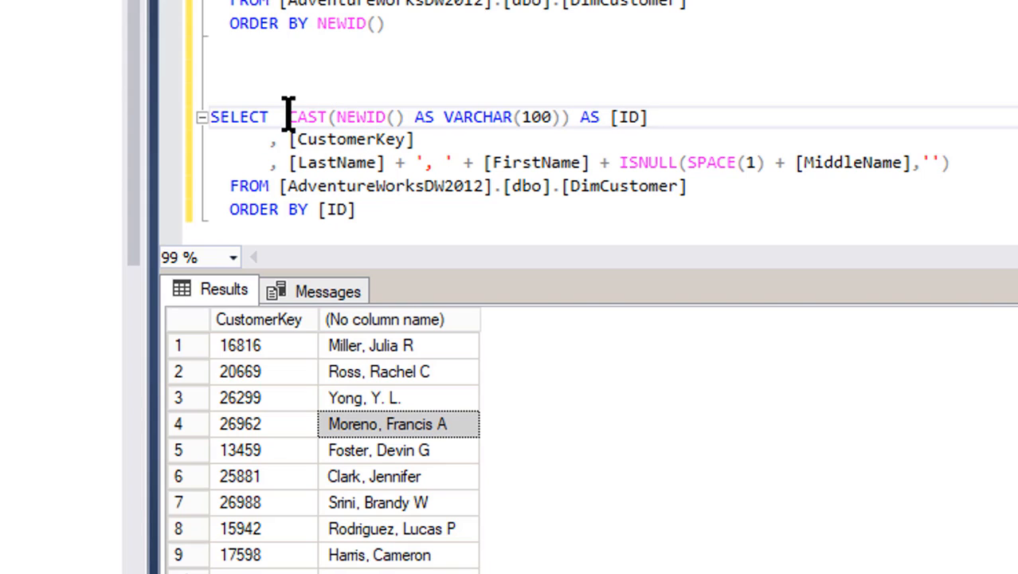
# - Highlight the CAST(NEWID() AS VARCHAR(100)) expression in the second query
pyautogui.moveTo(289, 117); pyautogui.dragTo(562, 118)
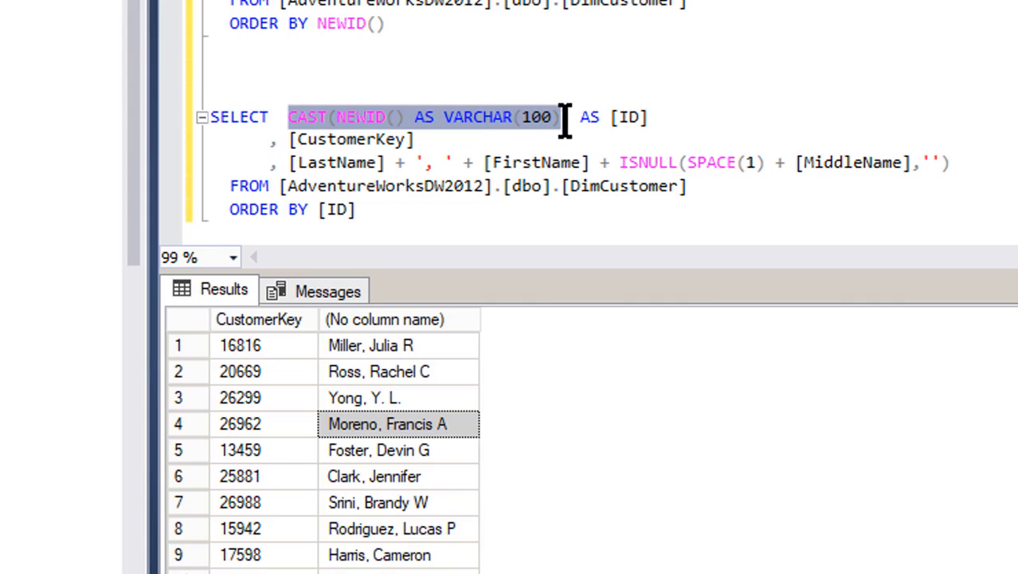
pyautogui.moveTo(628, 117)
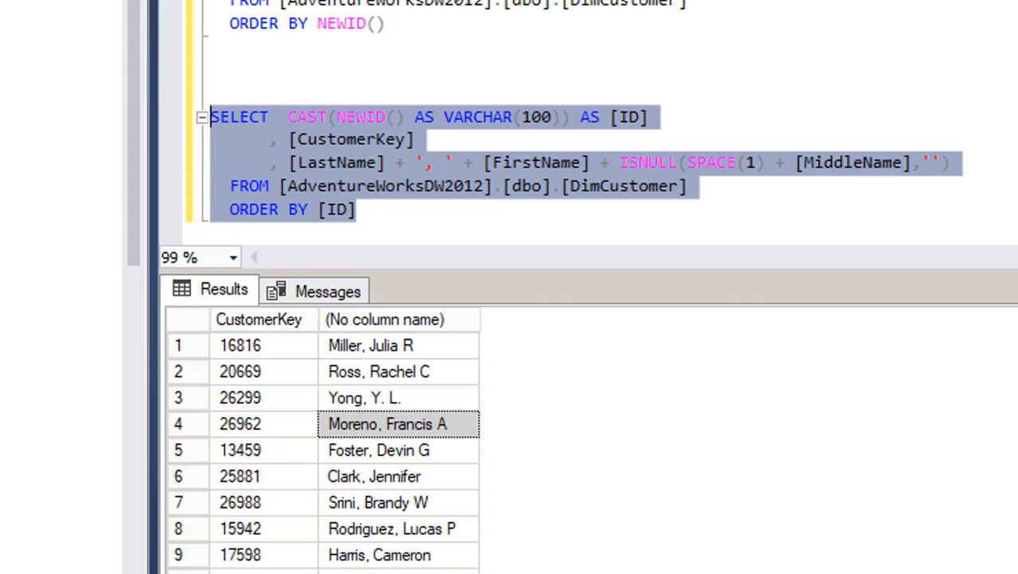
# - Run the cast-NEWID query and point out GUIDs in the new ID column
pyautogui.press('F5')
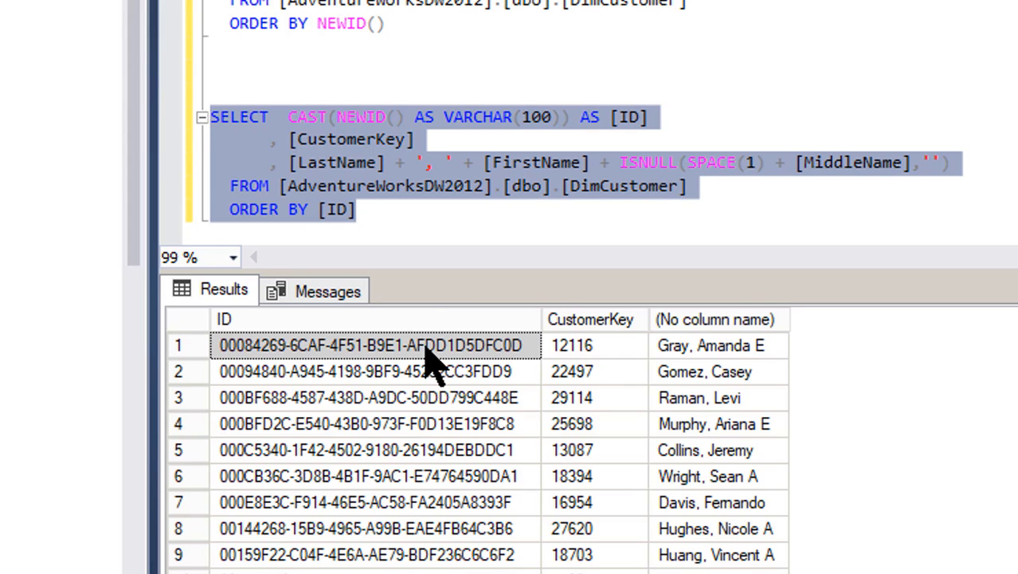
pyautogui.click(366, 450)
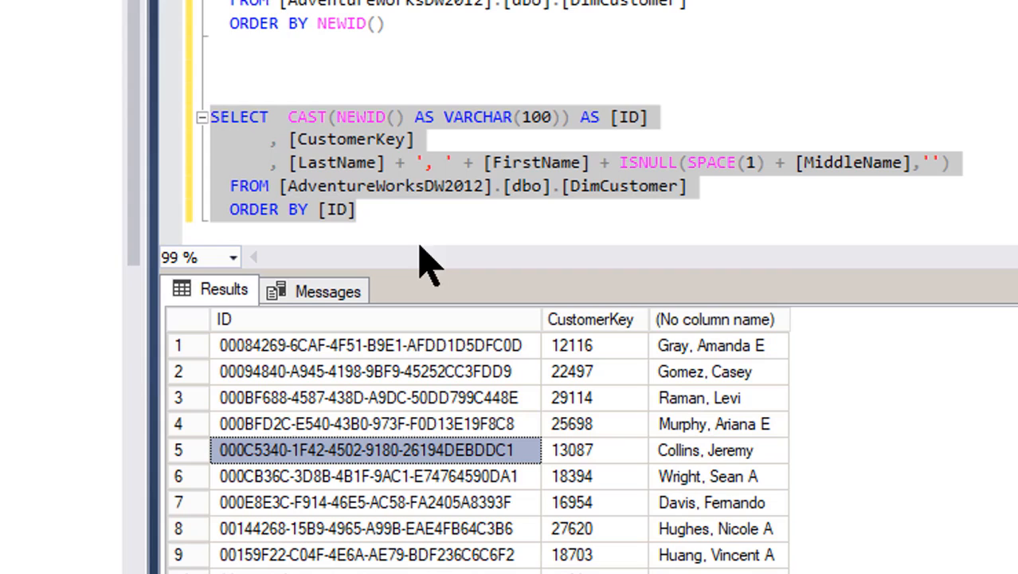
pyautogui.click(374, 345)
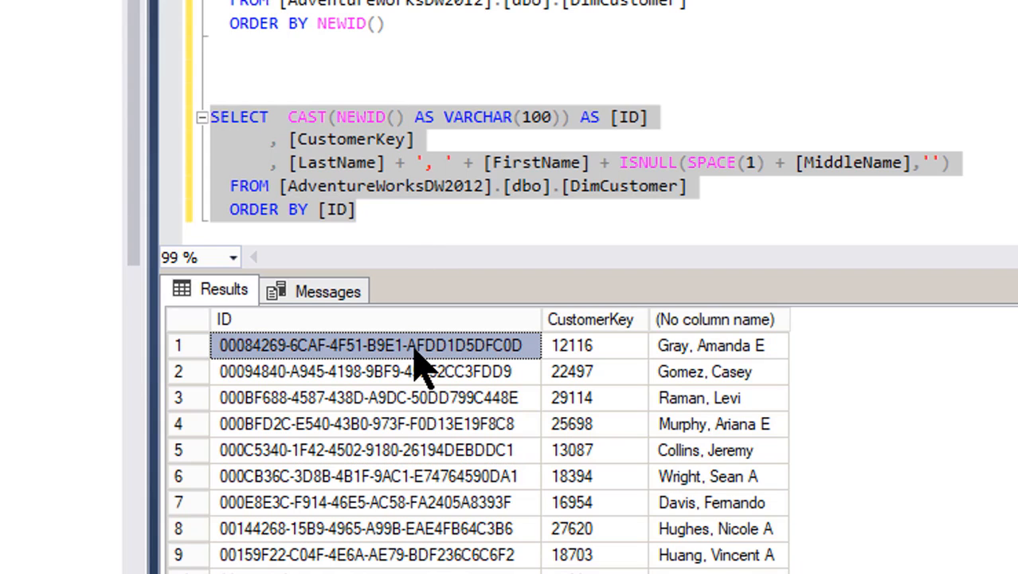
pyautogui.click(374, 372)
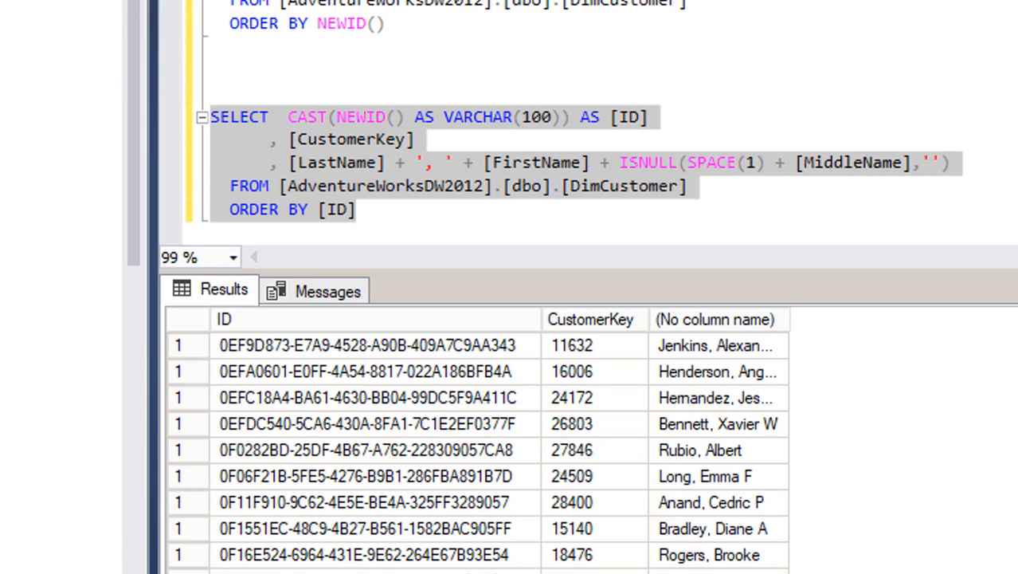
# - Inspect customer keys and GUIDs near the end of the results, then return to the top
pyautogui.press('F5')
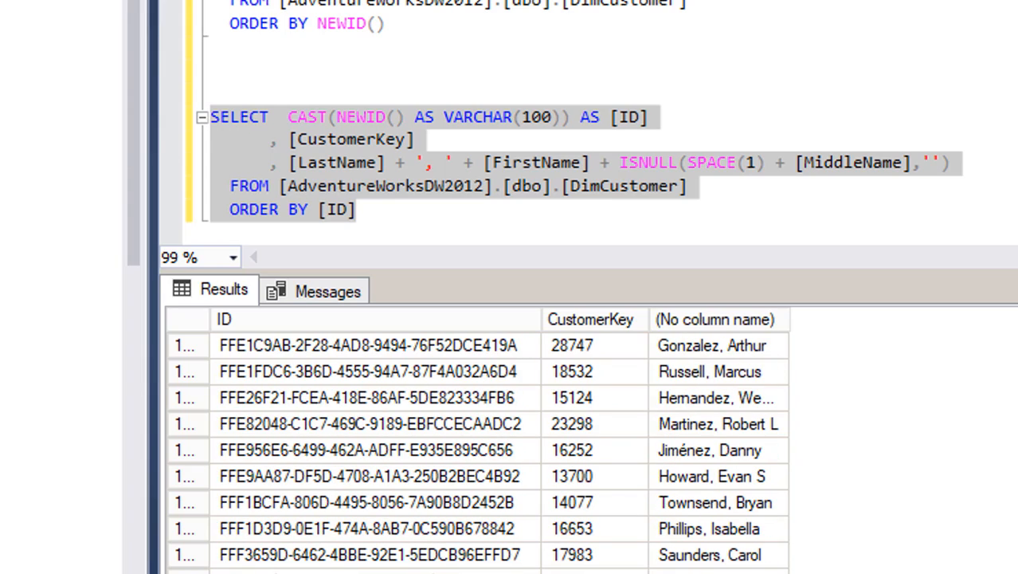
pyautogui.click(594, 449)
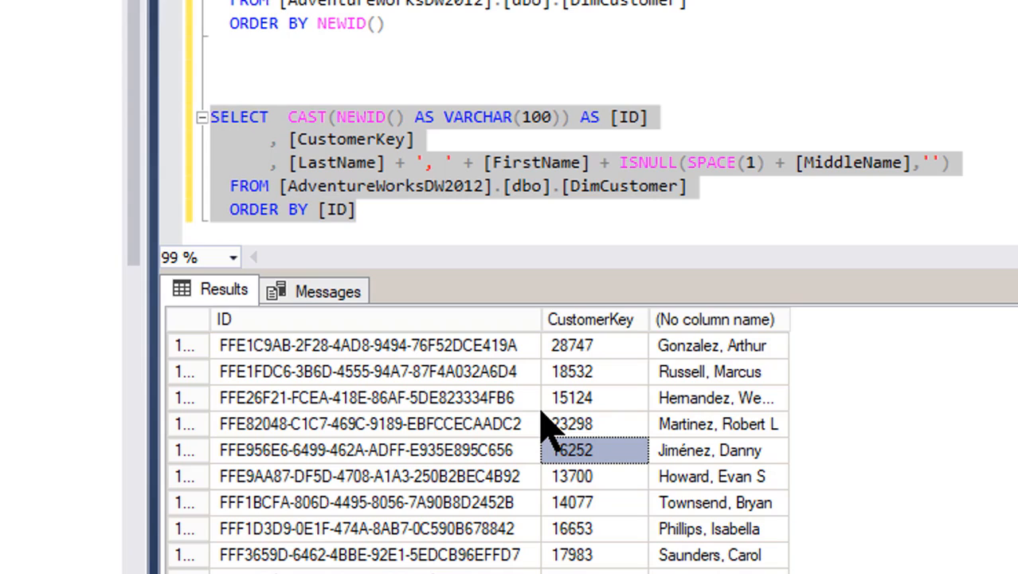
pyautogui.click(370, 423)
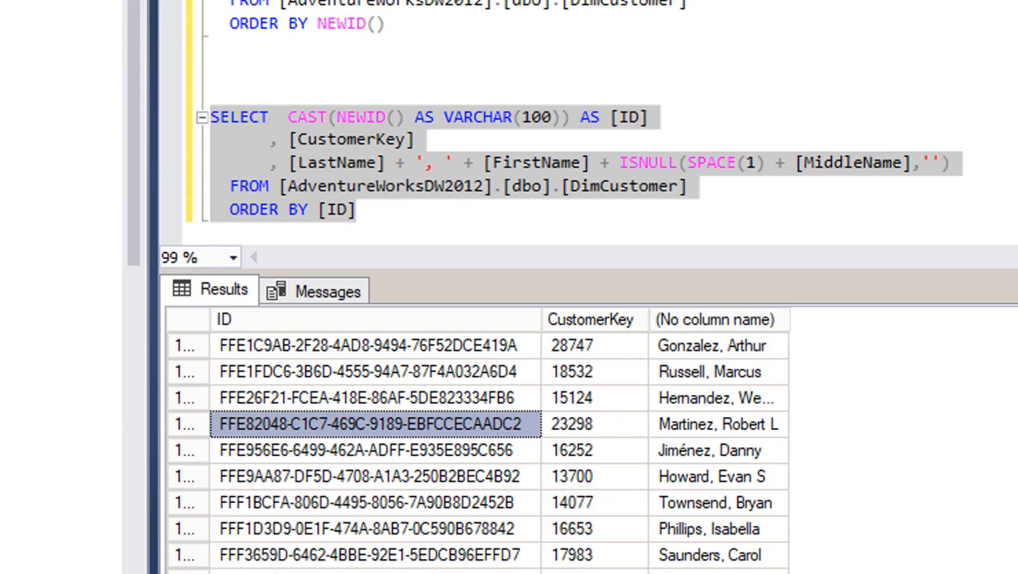
pyautogui.press('F5')
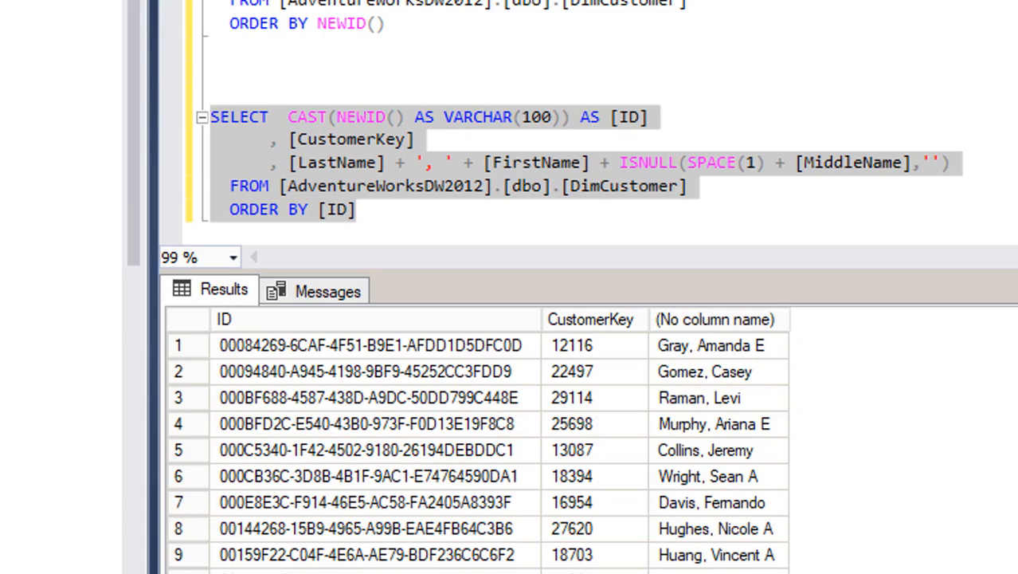
pyautogui.moveTo(415, 303)
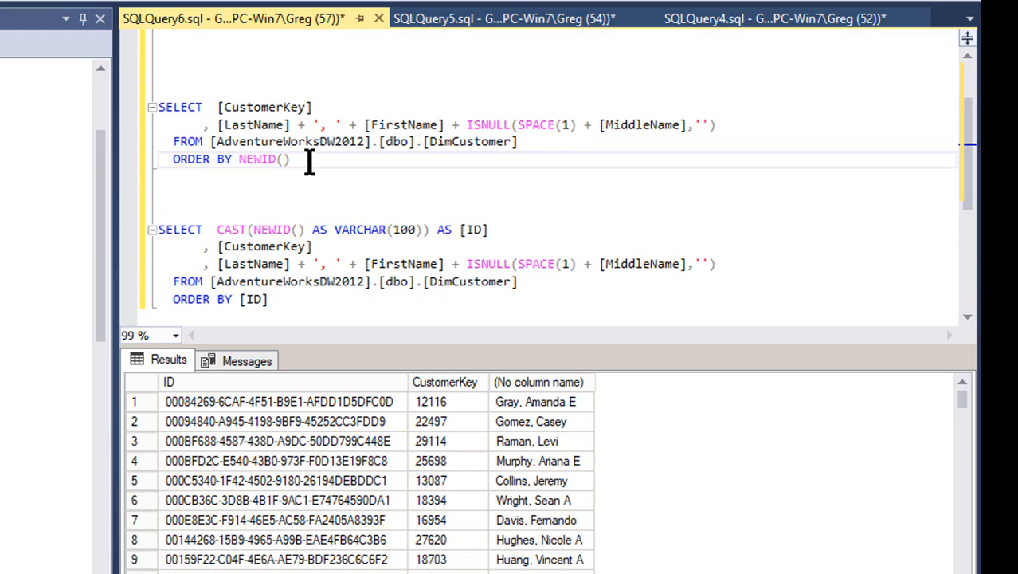
pyautogui.moveTo(434, 444)
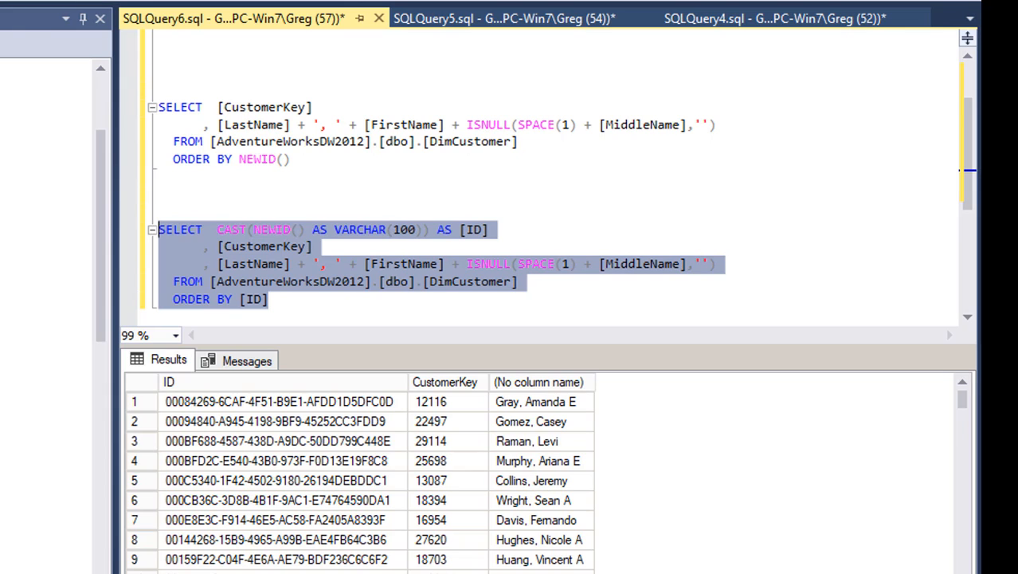
pyautogui.moveTo(514, 451)
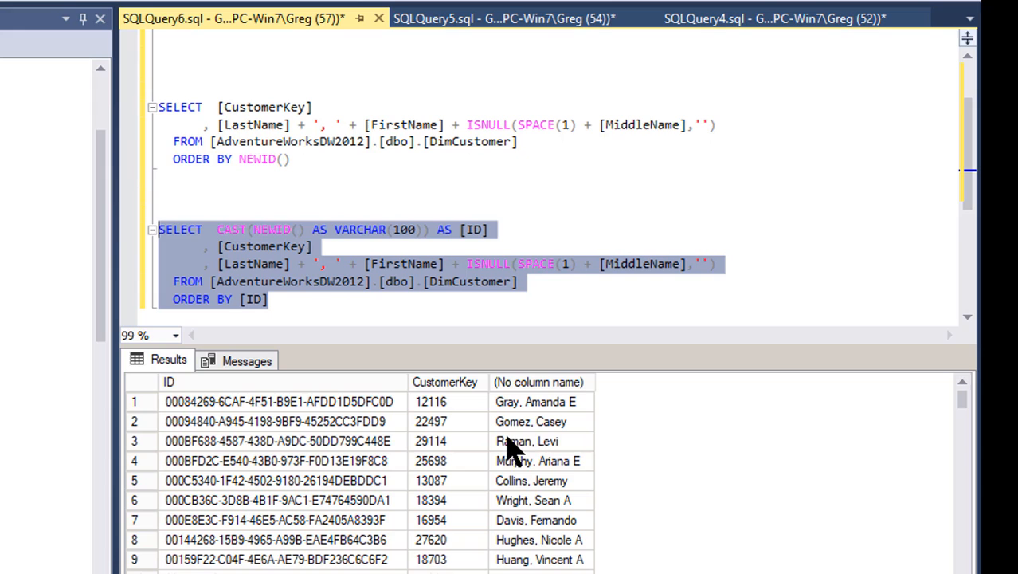
pyautogui.moveTo(514, 450)
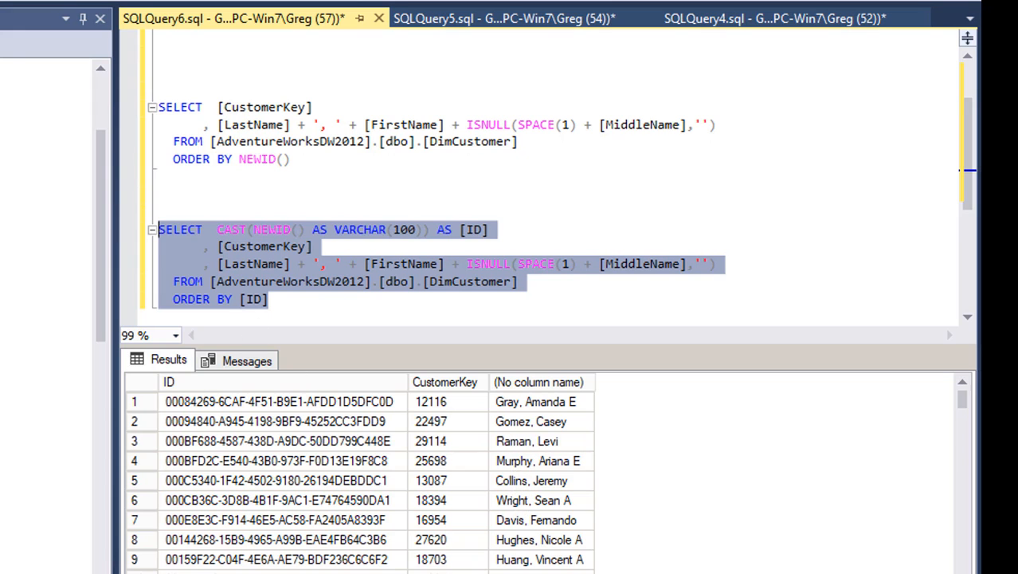